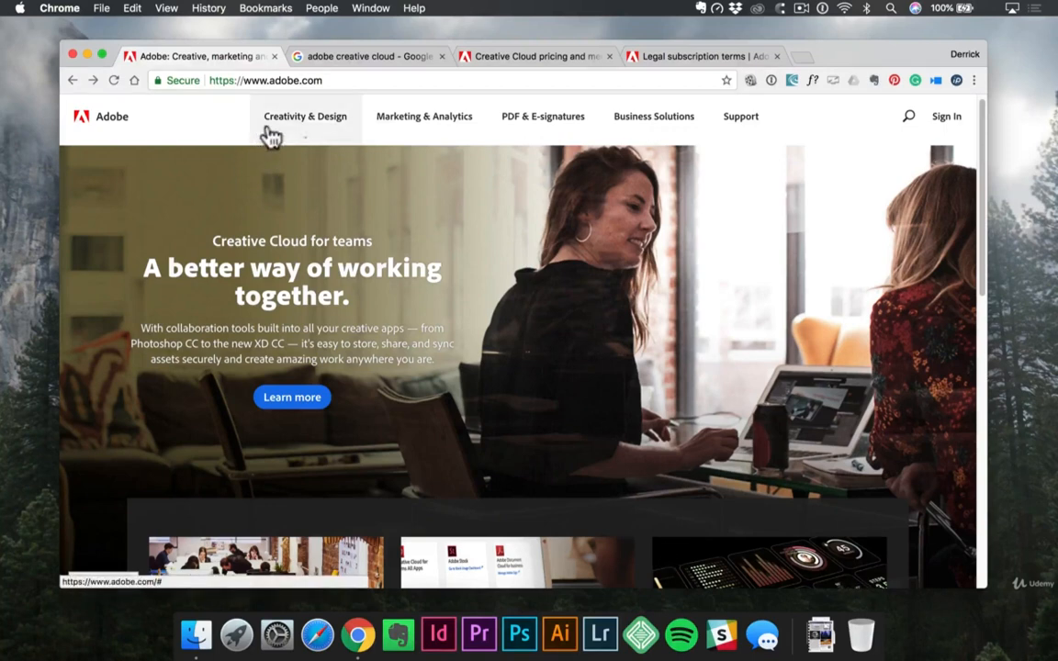
{"action": "mouse_move", "coordinate": [292, 128]}
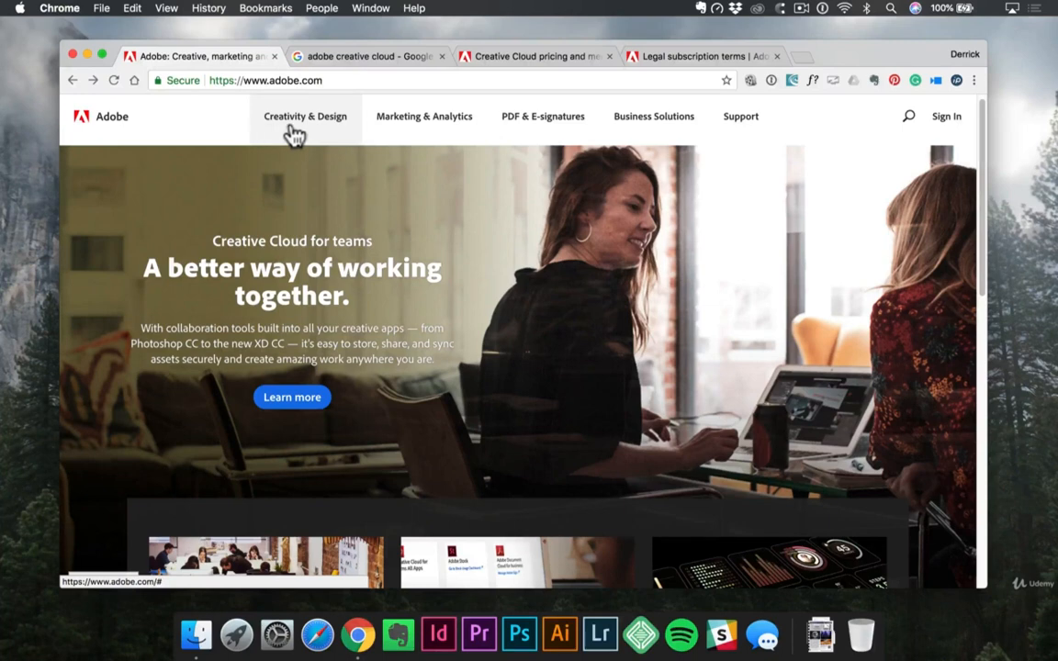
Browse the Creativity & Design plans menu, then view the 'adobe creative cloud' Google results.
{"action": "left_click", "coordinate": [305, 116]}
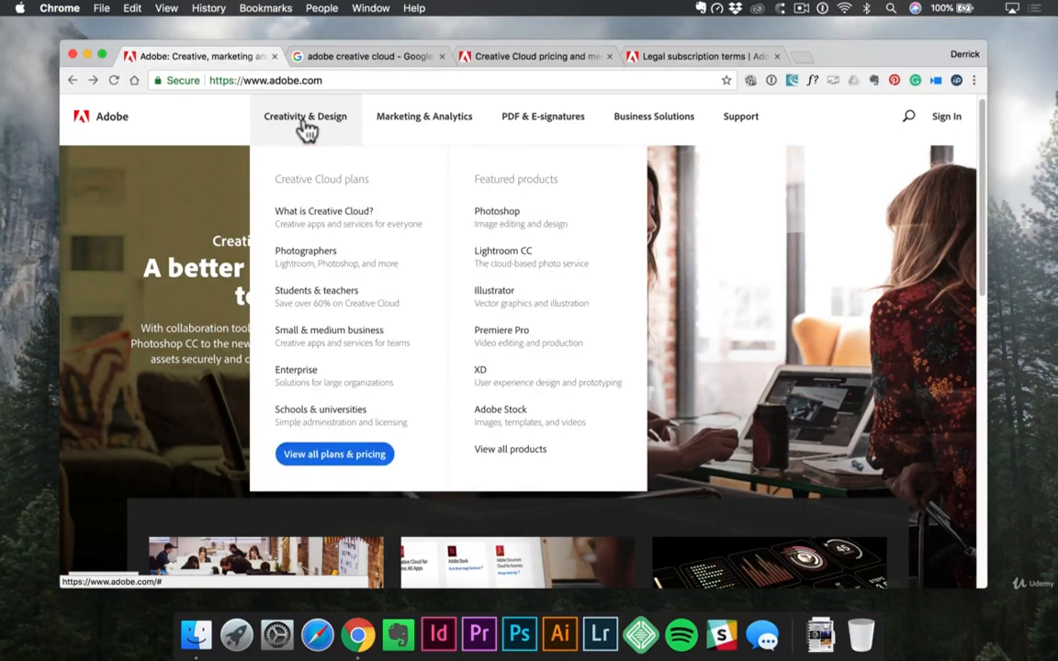
{"action": "mouse_move", "coordinate": [316, 290]}
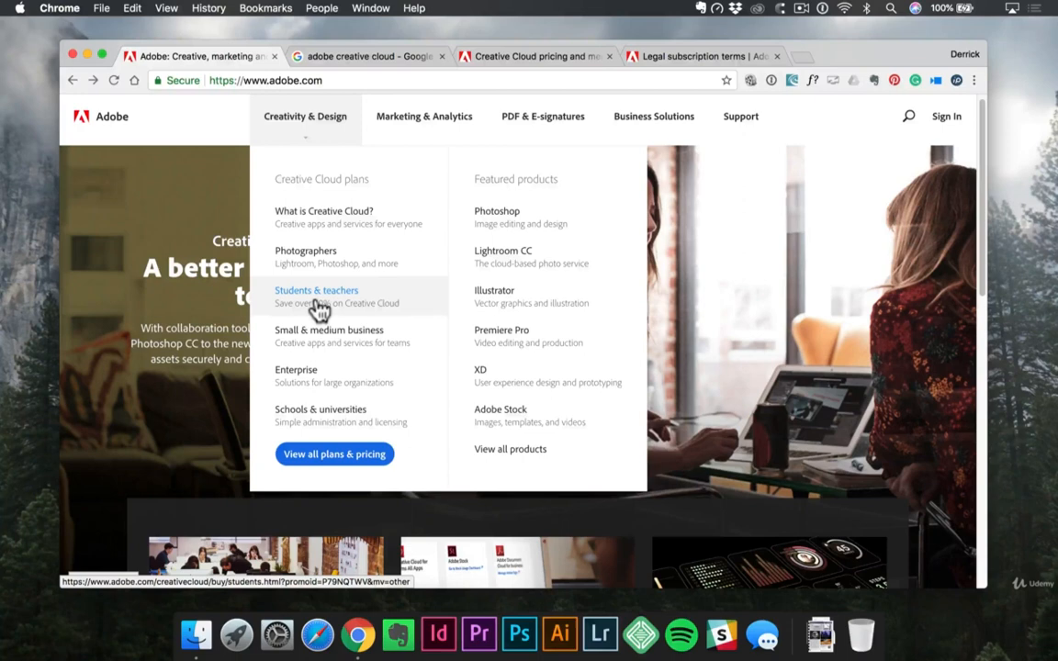
{"action": "mouse_move", "coordinate": [335, 454]}
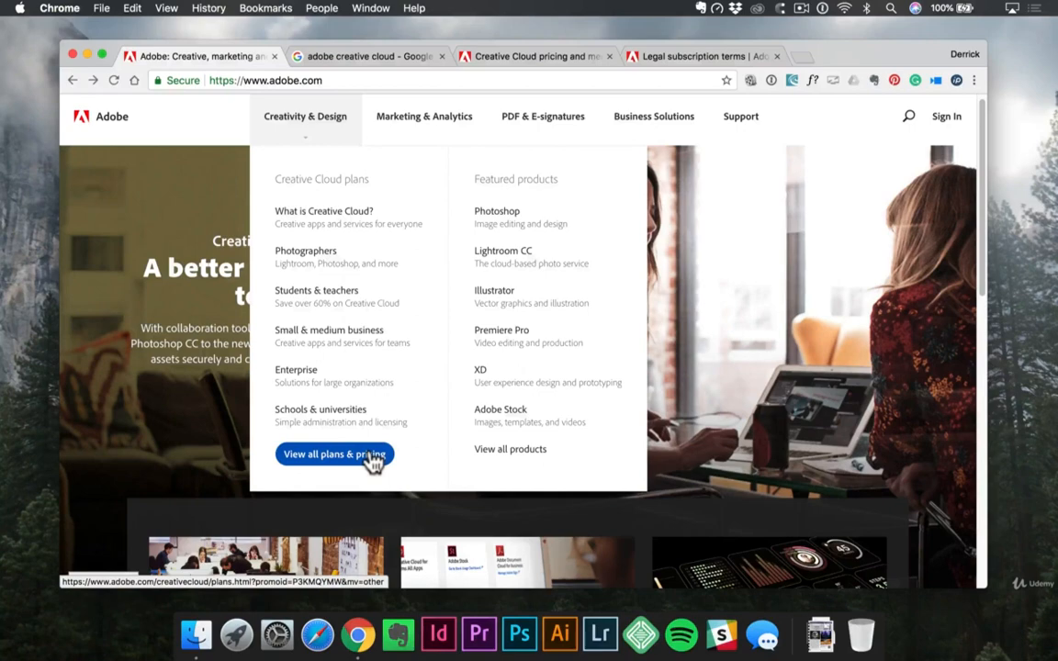
{"action": "mouse_move", "coordinate": [372, 267]}
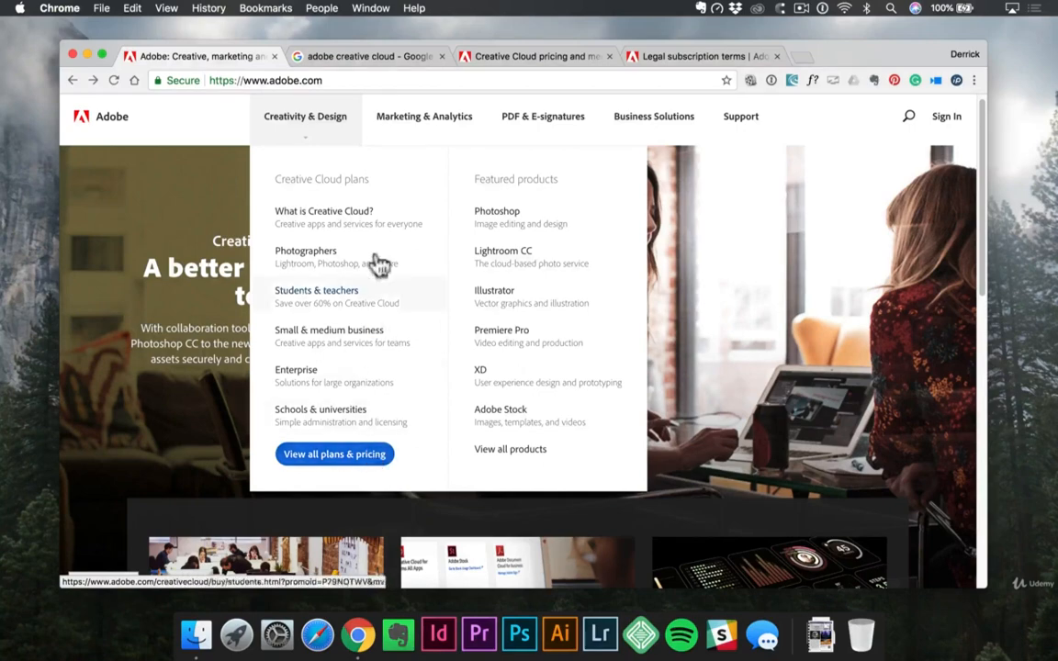
{"action": "left_click", "coordinate": [367, 56]}
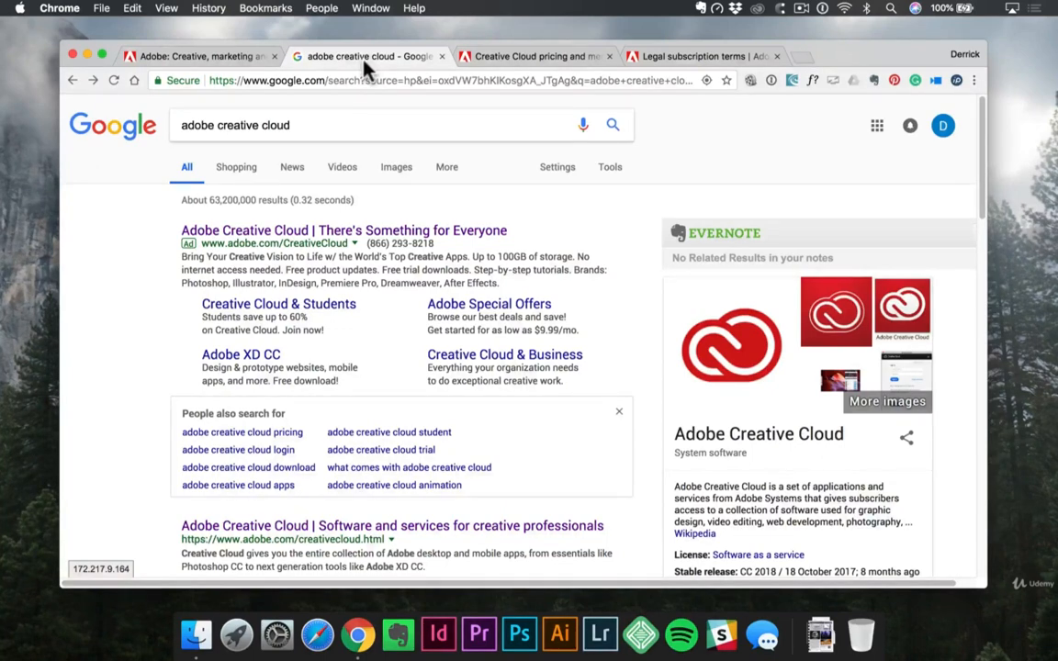
{"action": "mouse_move", "coordinate": [381, 449]}
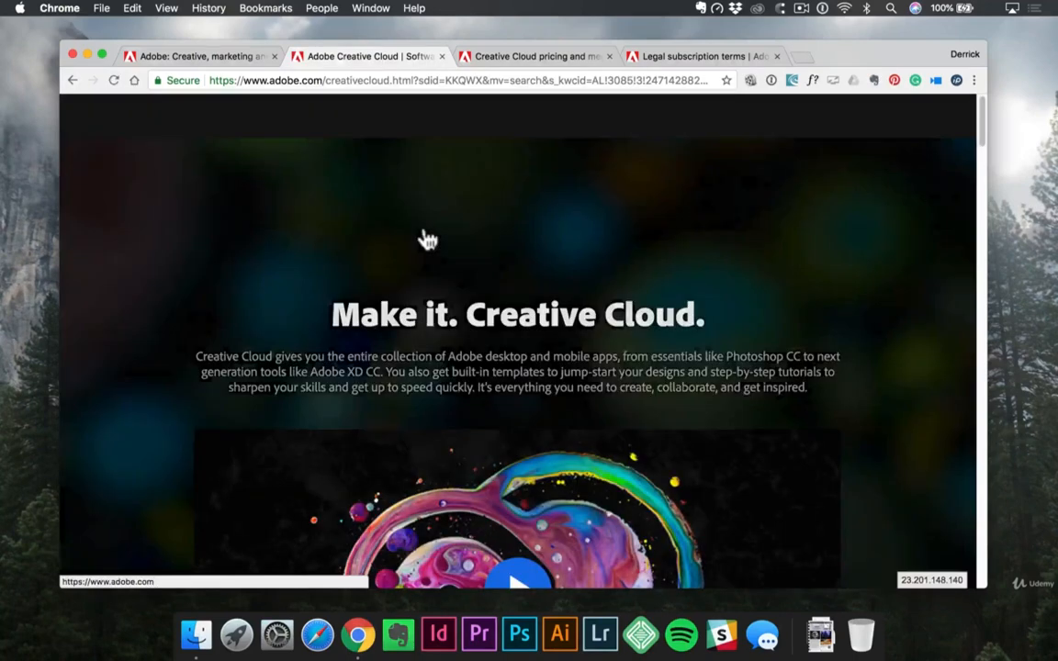
{"action": "scroll", "scroll_direction": "up", "scroll_amount": 3}
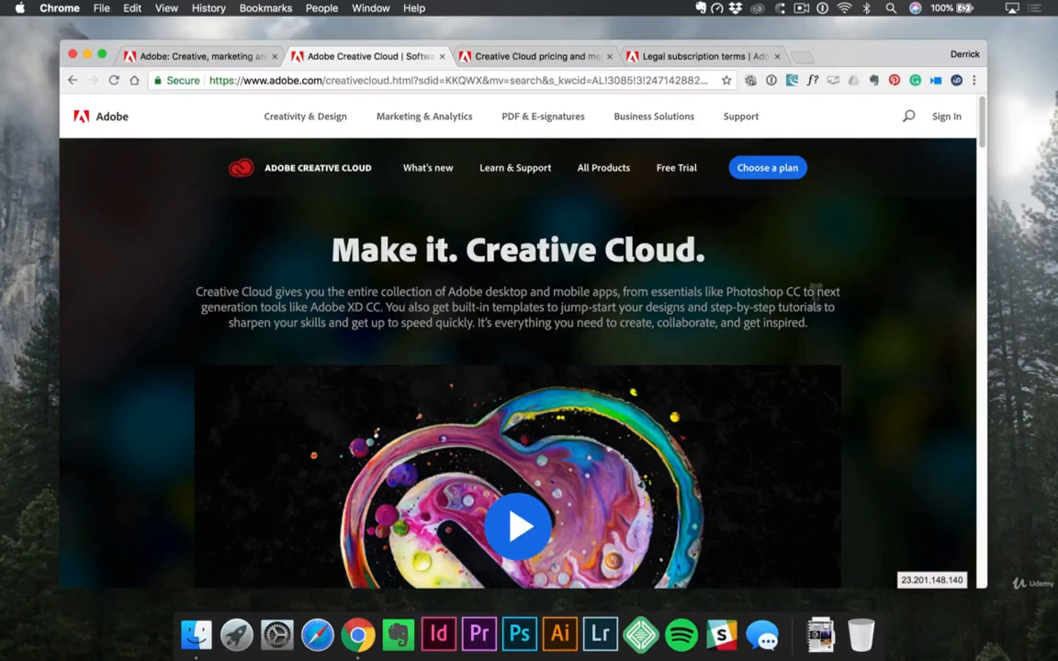
{"action": "mouse_move", "coordinate": [515, 167]}
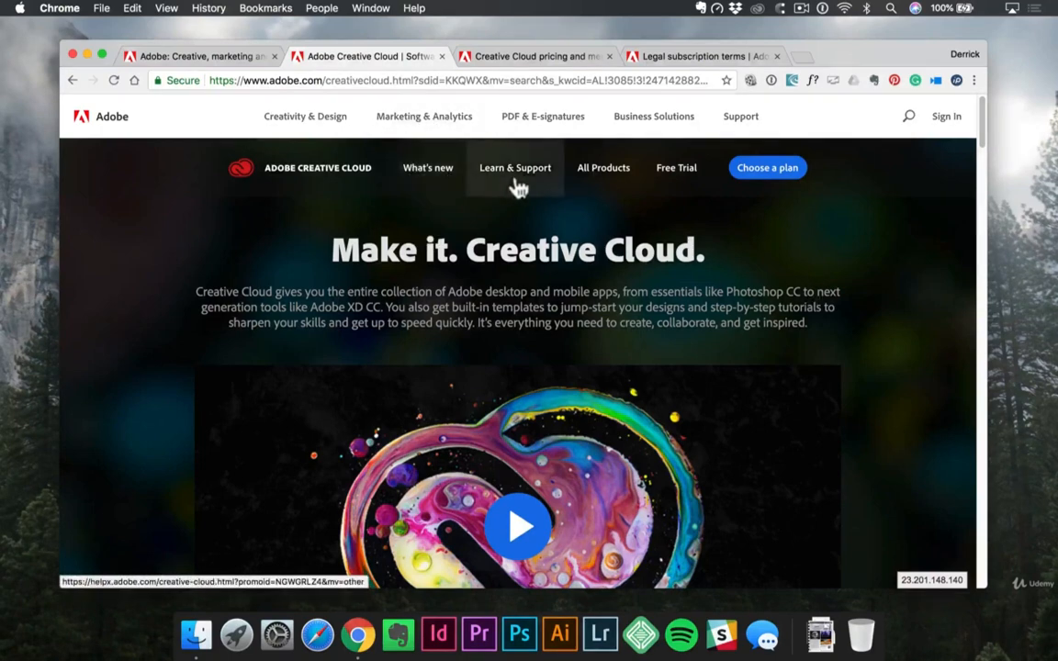
{"action": "mouse_move", "coordinate": [675, 167]}
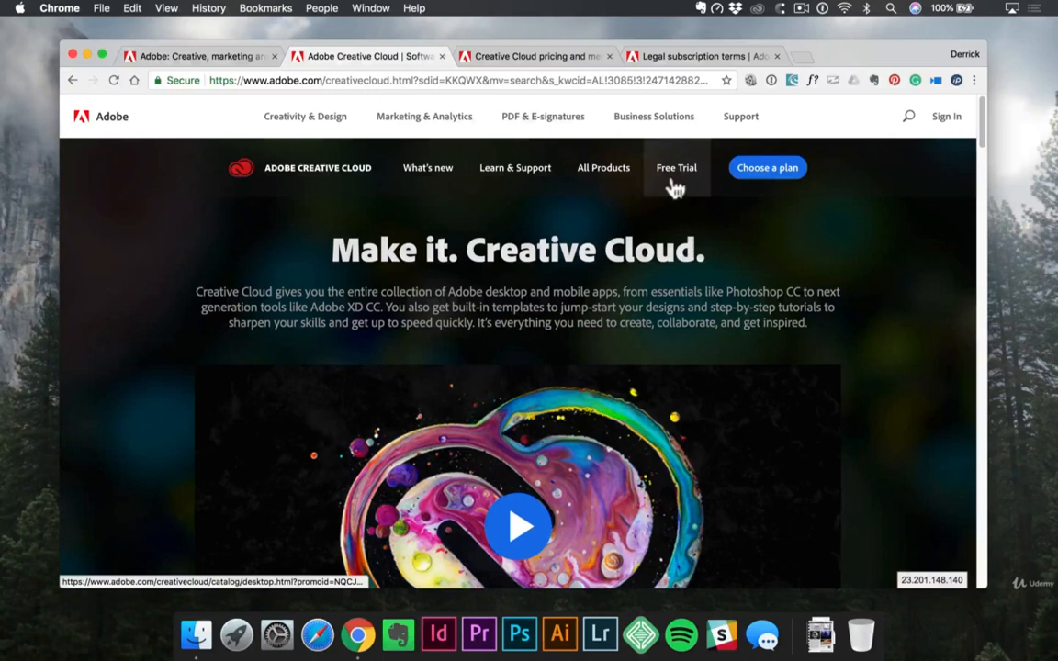
{"action": "mouse_move", "coordinate": [676, 167]}
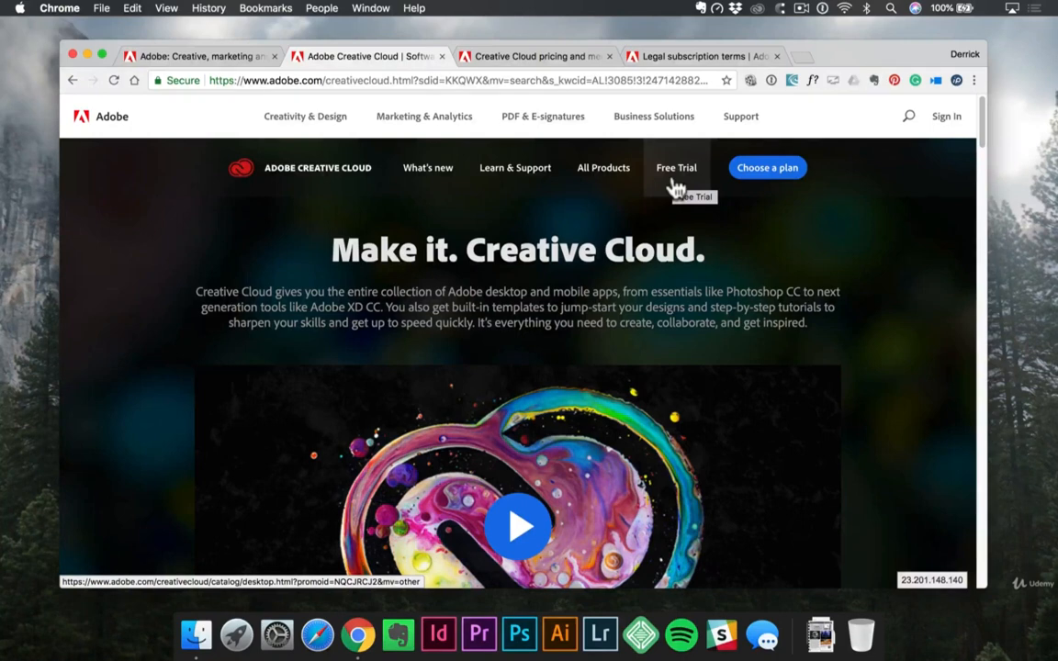
{"action": "mouse_move", "coordinate": [676, 188]}
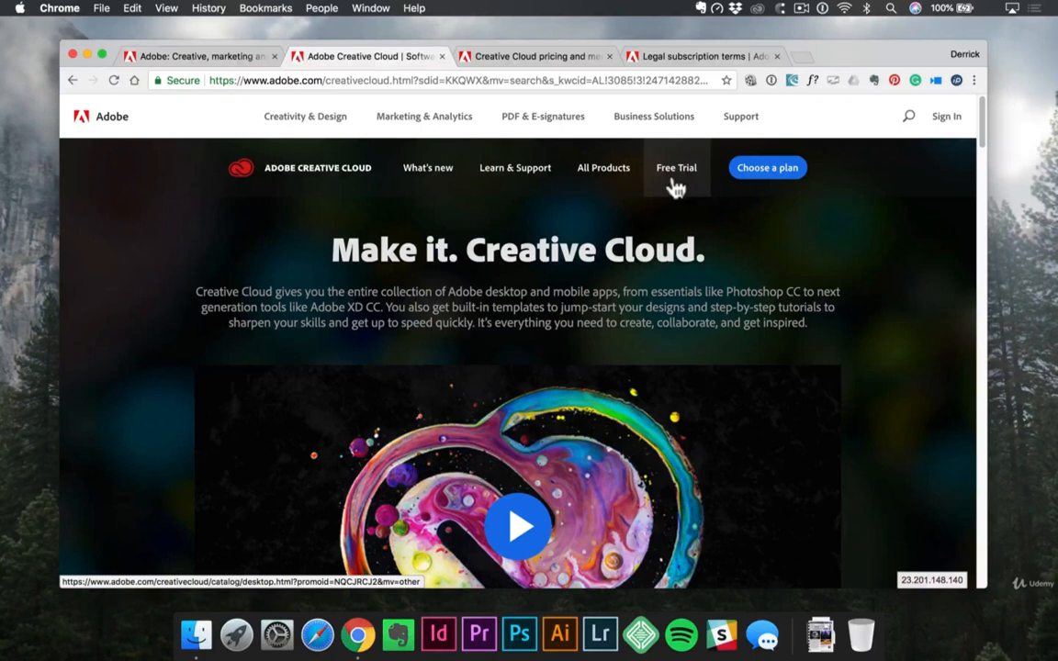
{"action": "mouse_move", "coordinate": [766, 188]}
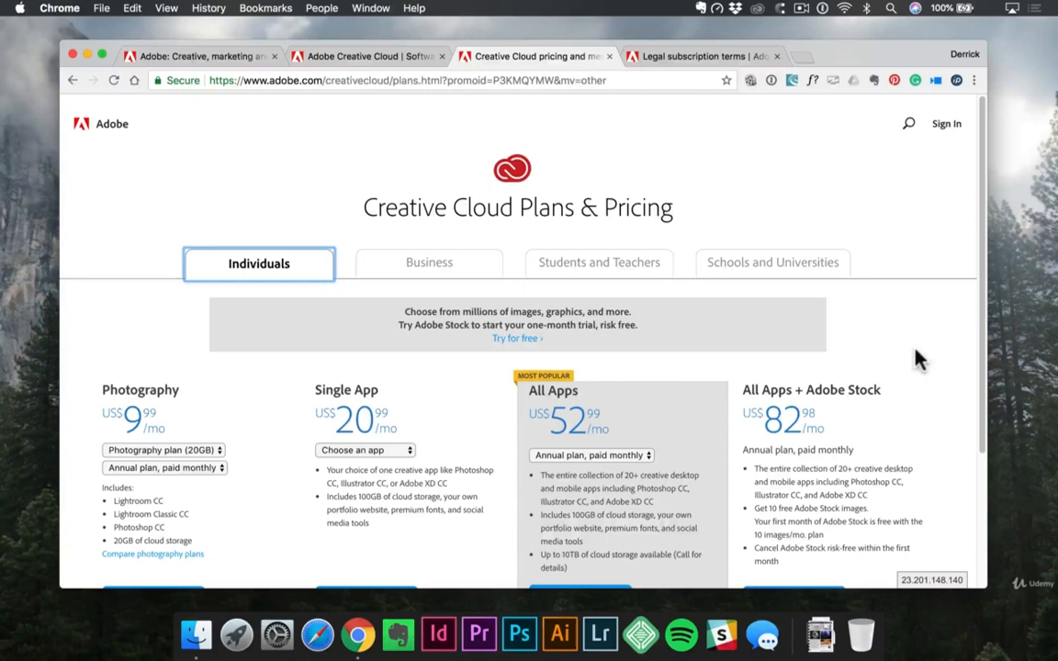
{"action": "mouse_move", "coordinate": [306, 278]}
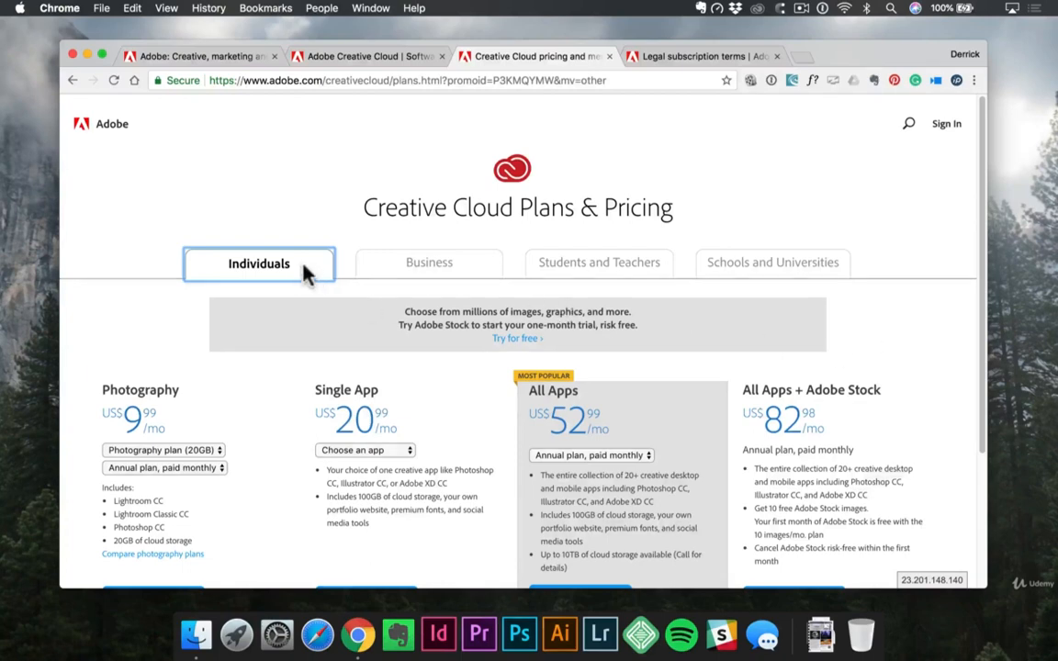
{"action": "mouse_move", "coordinate": [298, 277]}
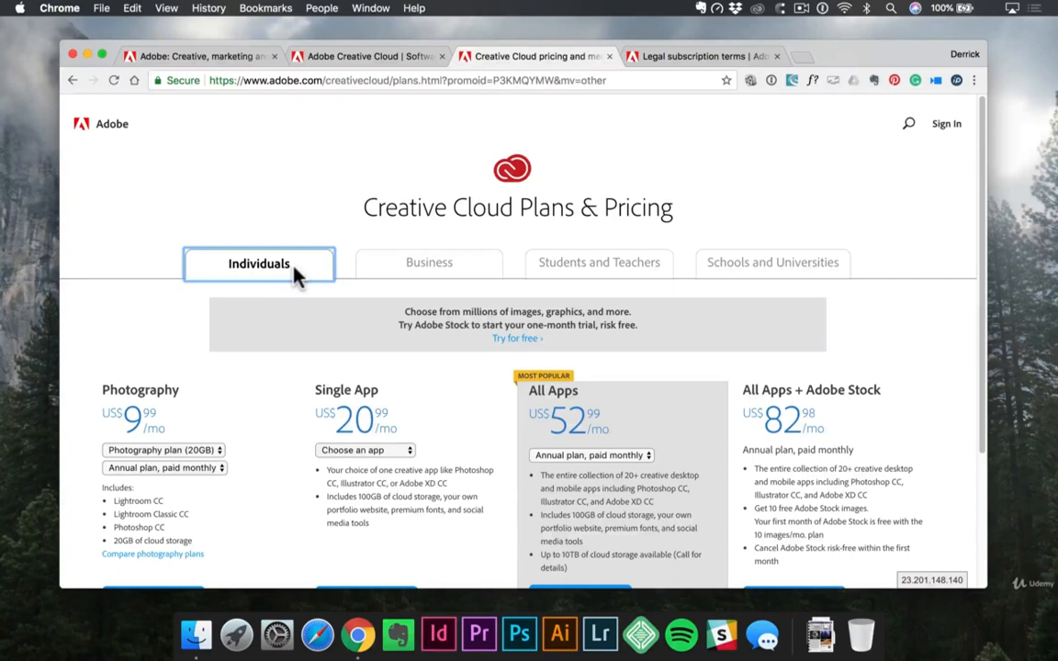
View Business, Students and Teachers, and Schools pricing, then return to Individuals plans.
{"action": "left_click", "coordinate": [428, 264]}
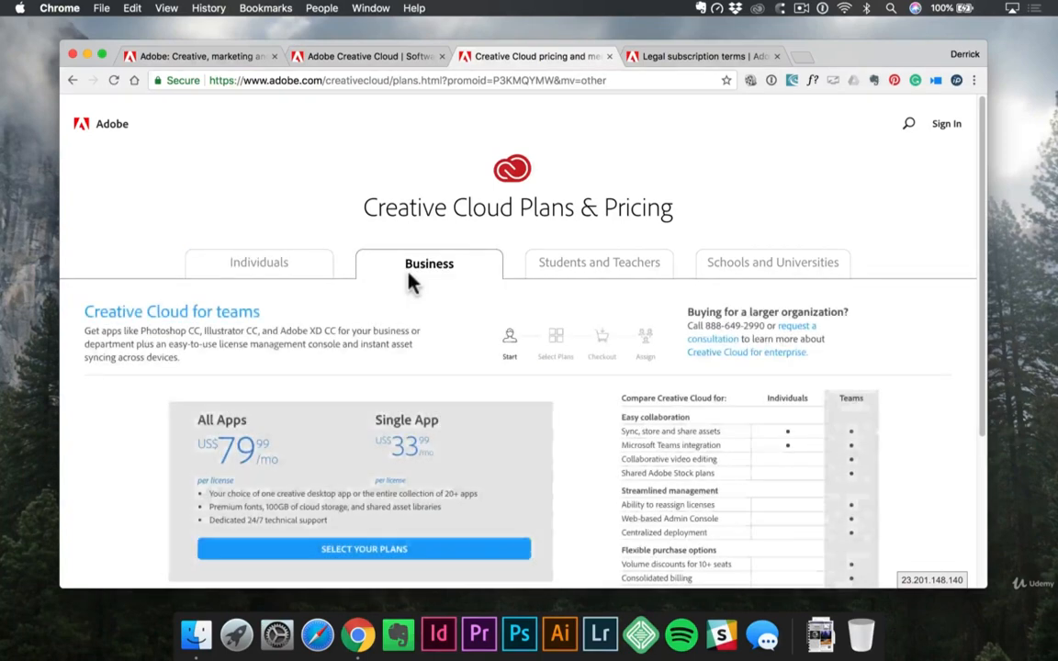
{"action": "left_click", "coordinate": [599, 264]}
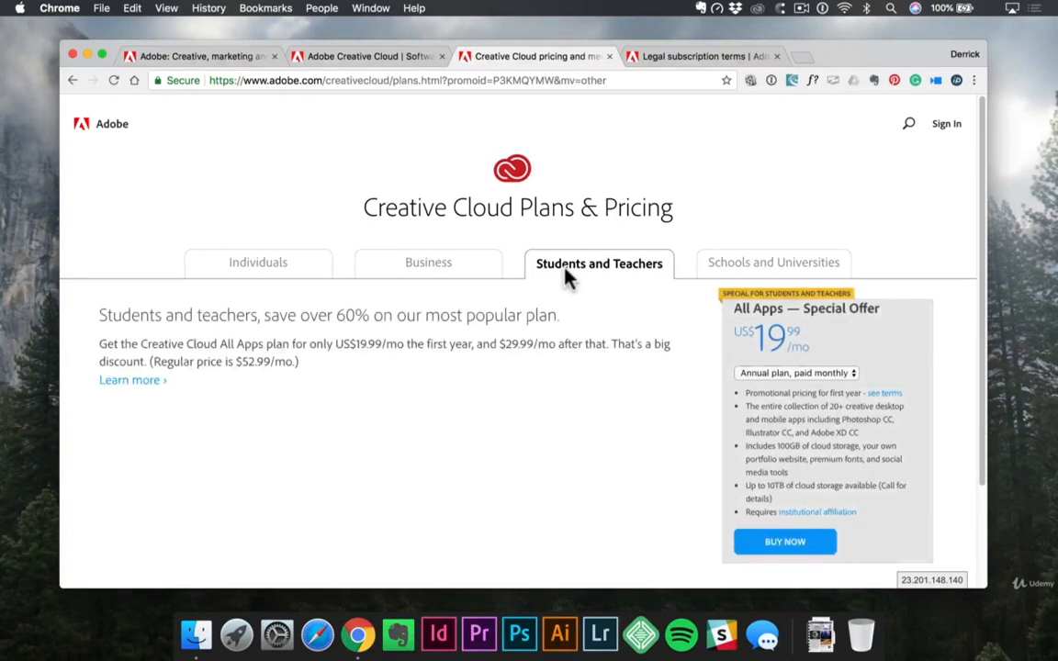
{"action": "left_click", "coordinate": [773, 263]}
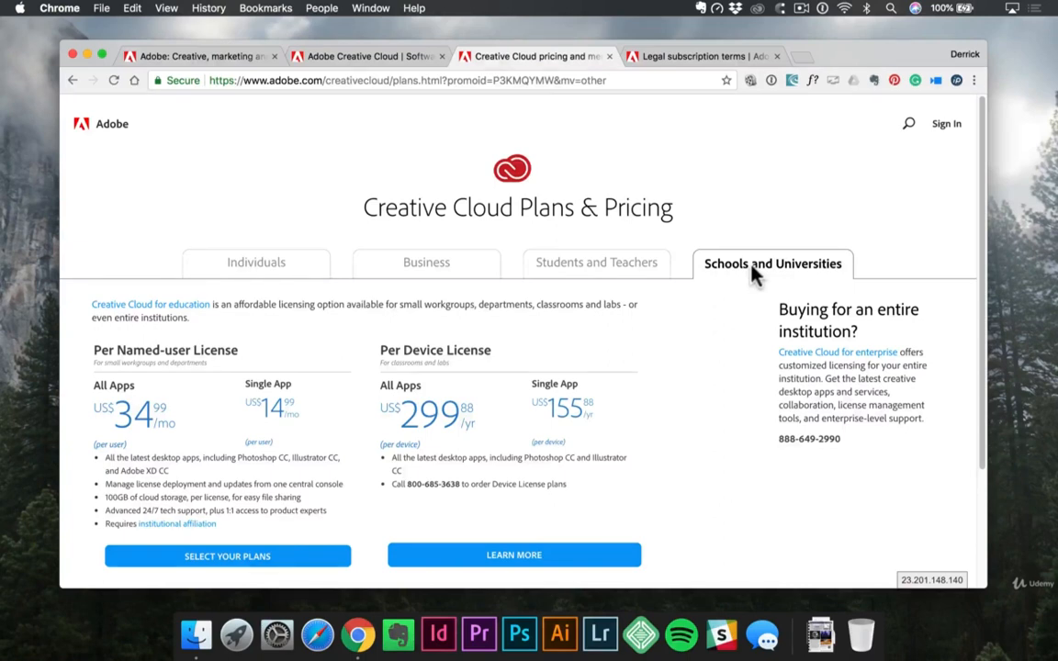
{"action": "scroll", "scroll_direction": "down", "scroll_amount": 3}
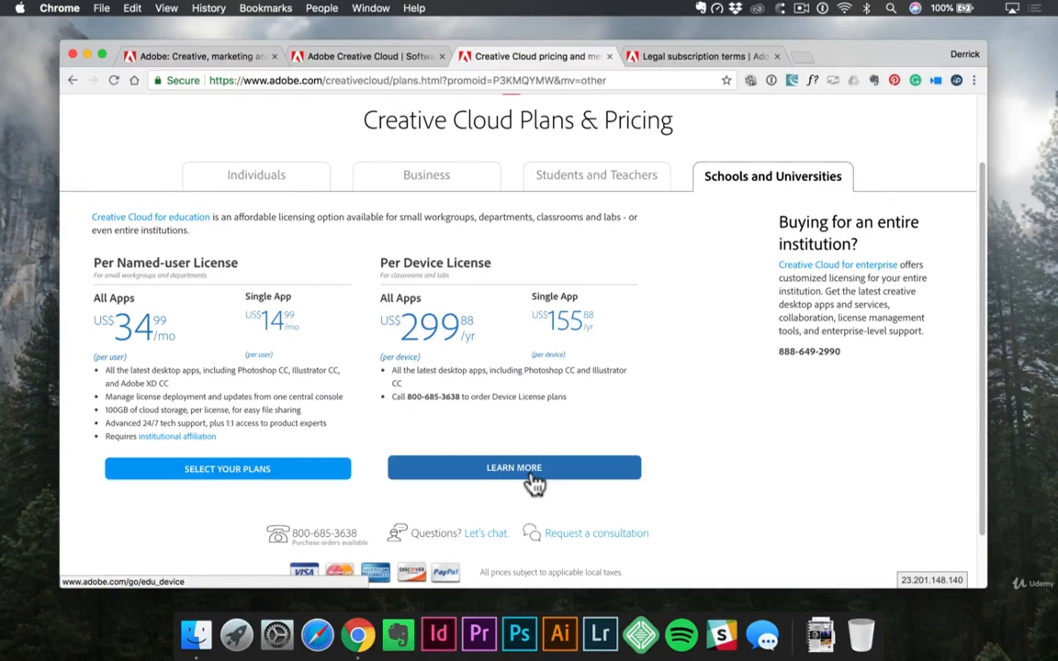
{"action": "left_click", "coordinate": [258, 176]}
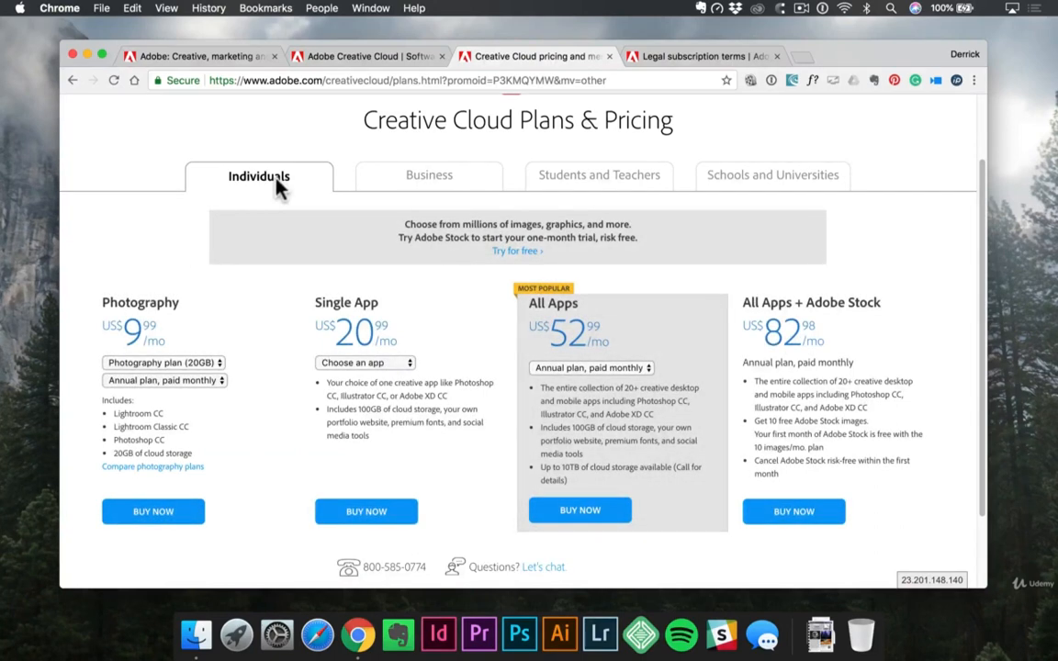
{"action": "mouse_move", "coordinate": [203, 336]}
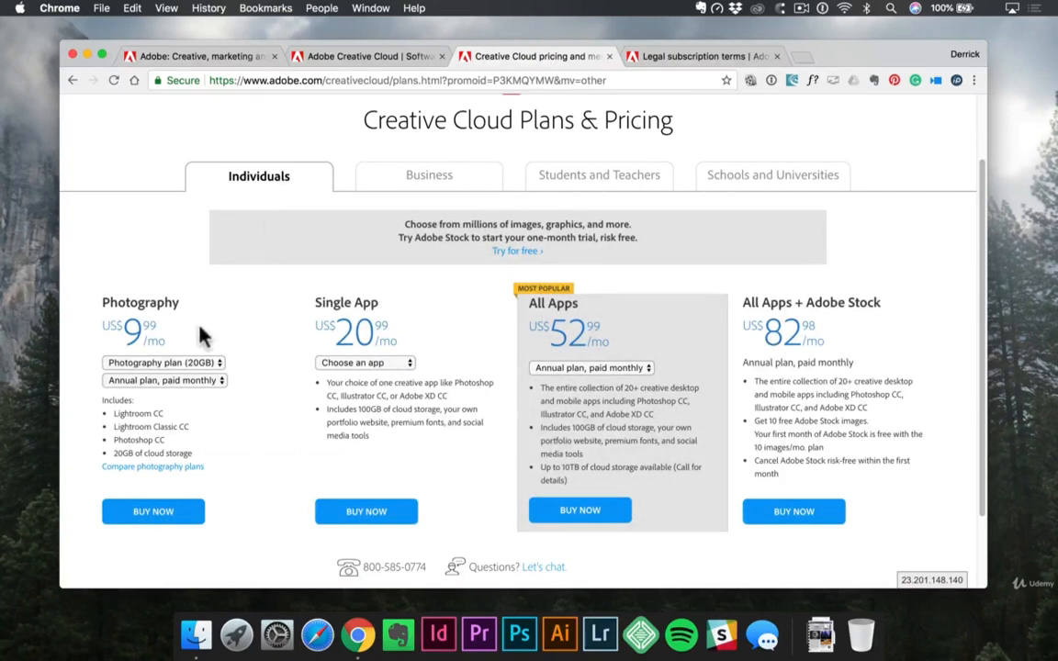
{"action": "mouse_move", "coordinate": [700, 347]}
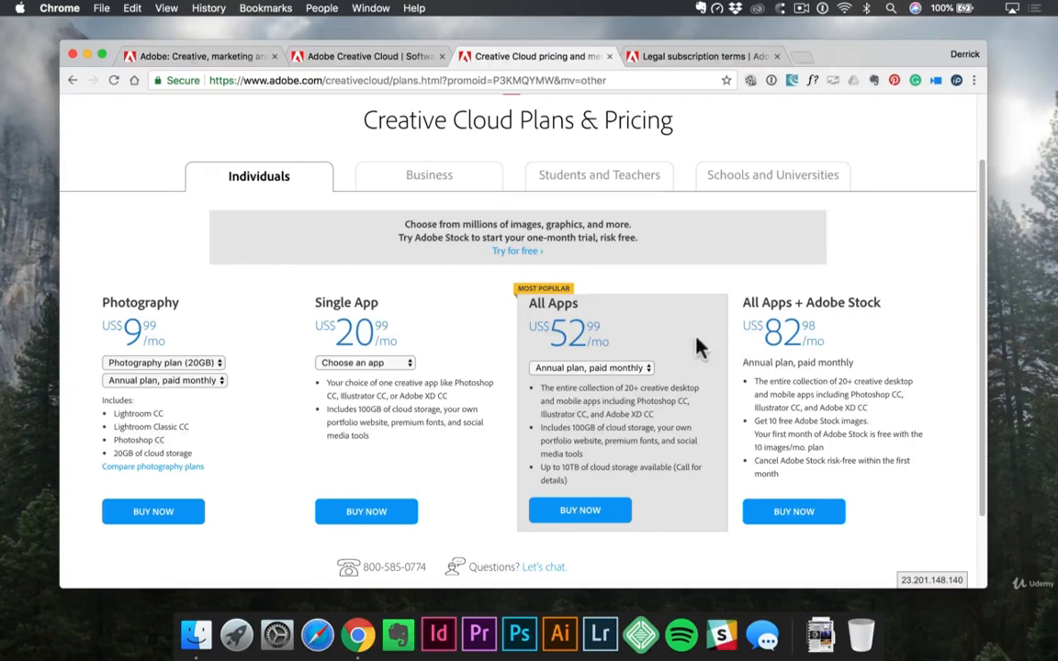
{"action": "mouse_move", "coordinate": [689, 347]}
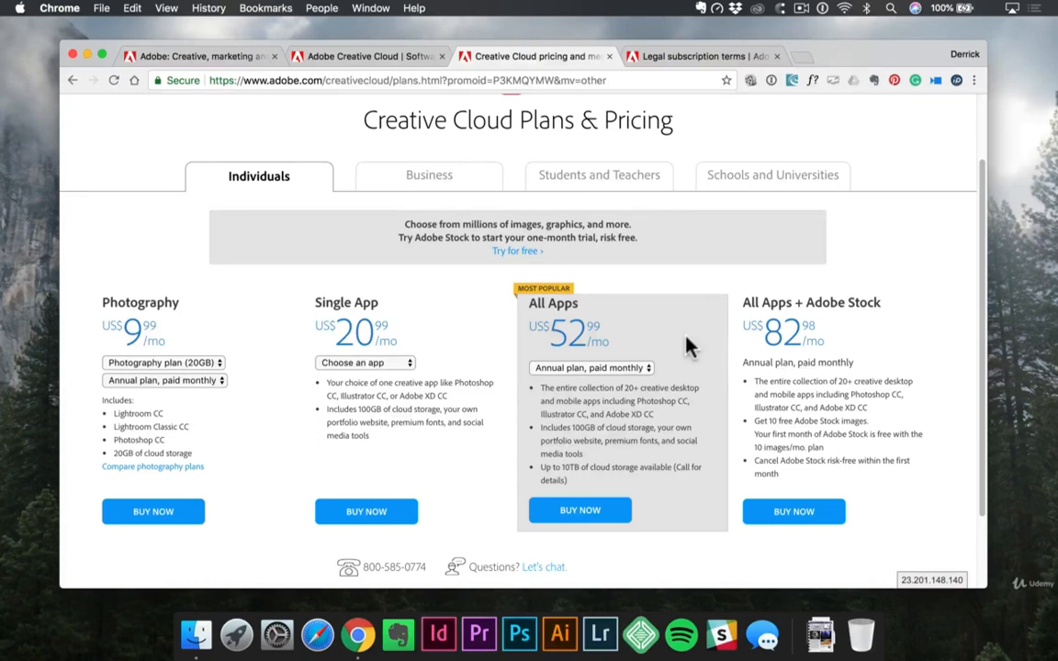
{"action": "mouse_move", "coordinate": [425, 349]}
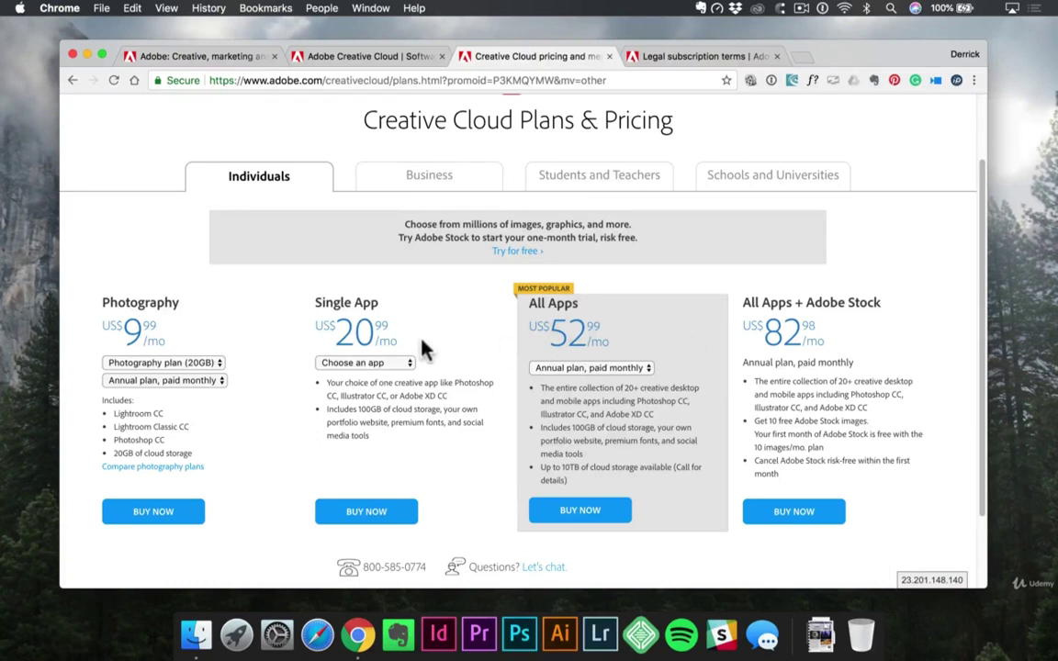
Pick Photoshop for Single App and set annual prepaid billing at US$239.88/yr.
{"action": "left_click", "coordinate": [364, 361]}
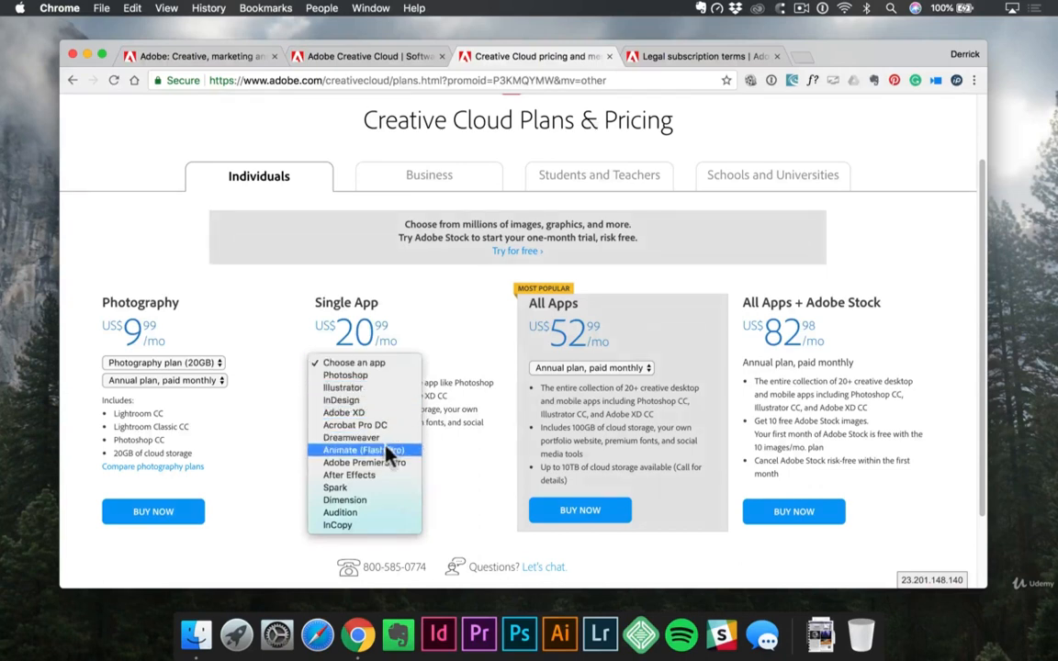
{"action": "left_click", "coordinate": [345, 375]}
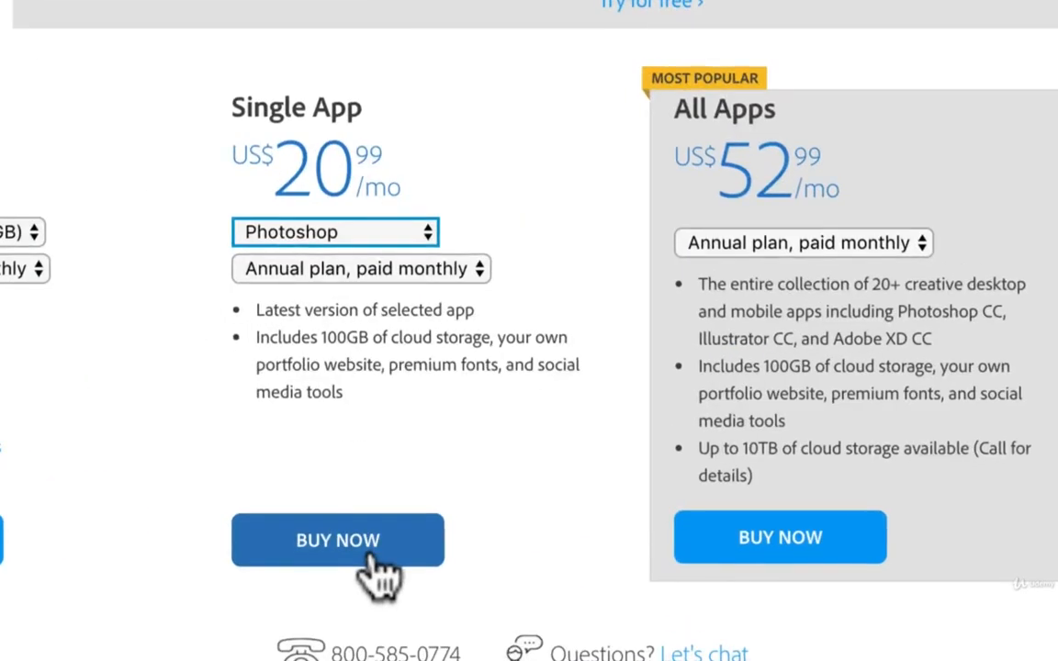
{"action": "mouse_move", "coordinate": [362, 170]}
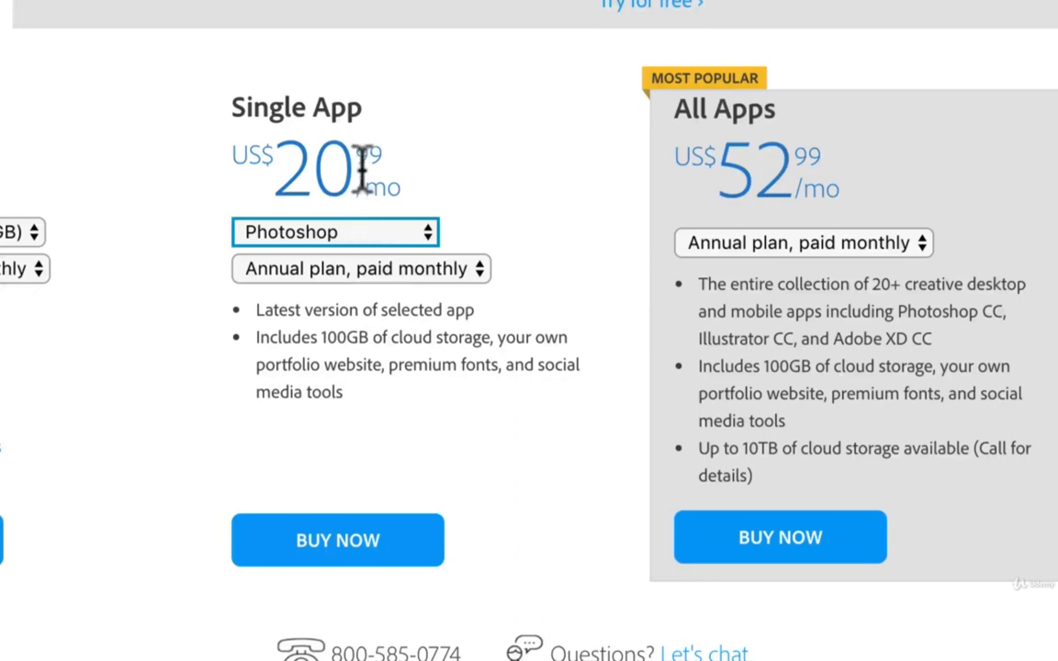
{"action": "mouse_move", "coordinate": [395, 290]}
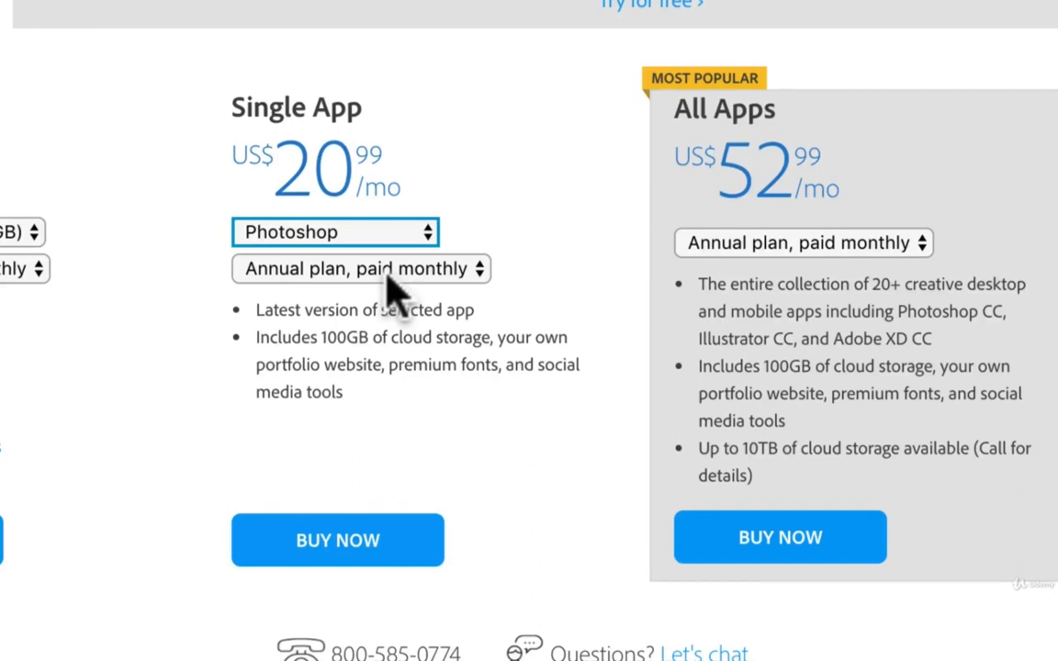
{"action": "mouse_move", "coordinate": [333, 179]}
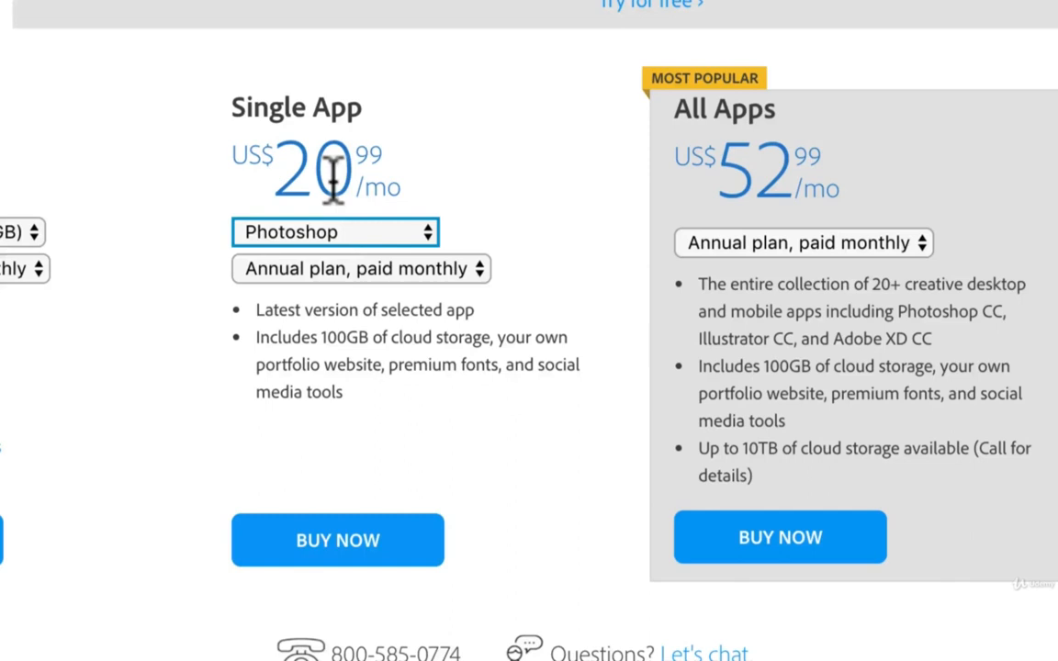
{"action": "left_click", "coordinate": [360, 268]}
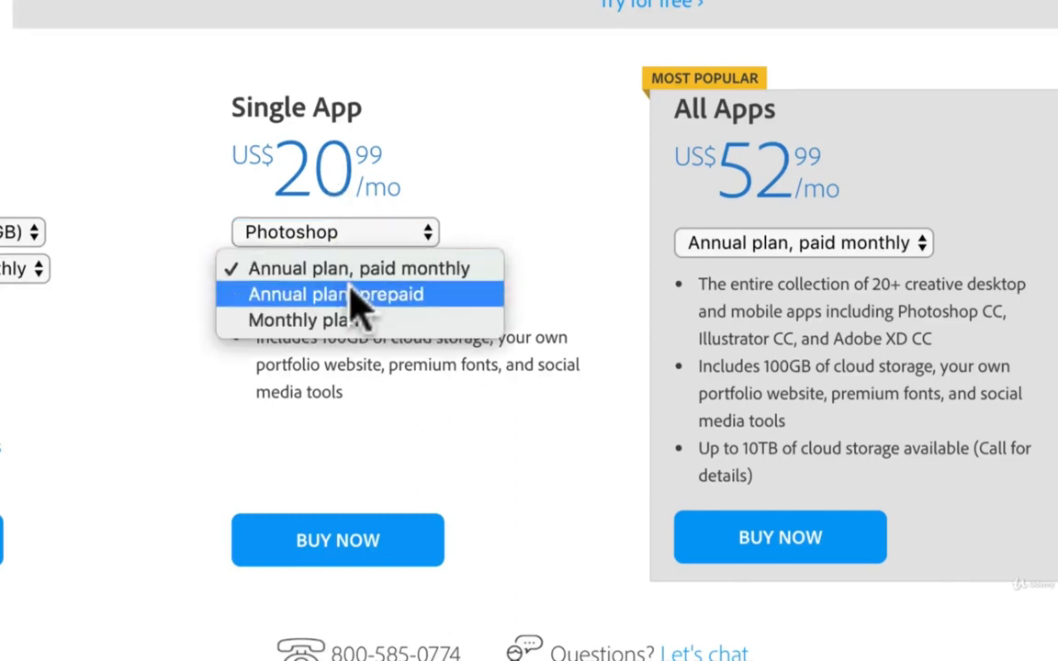
{"action": "left_click", "coordinate": [305, 320]}
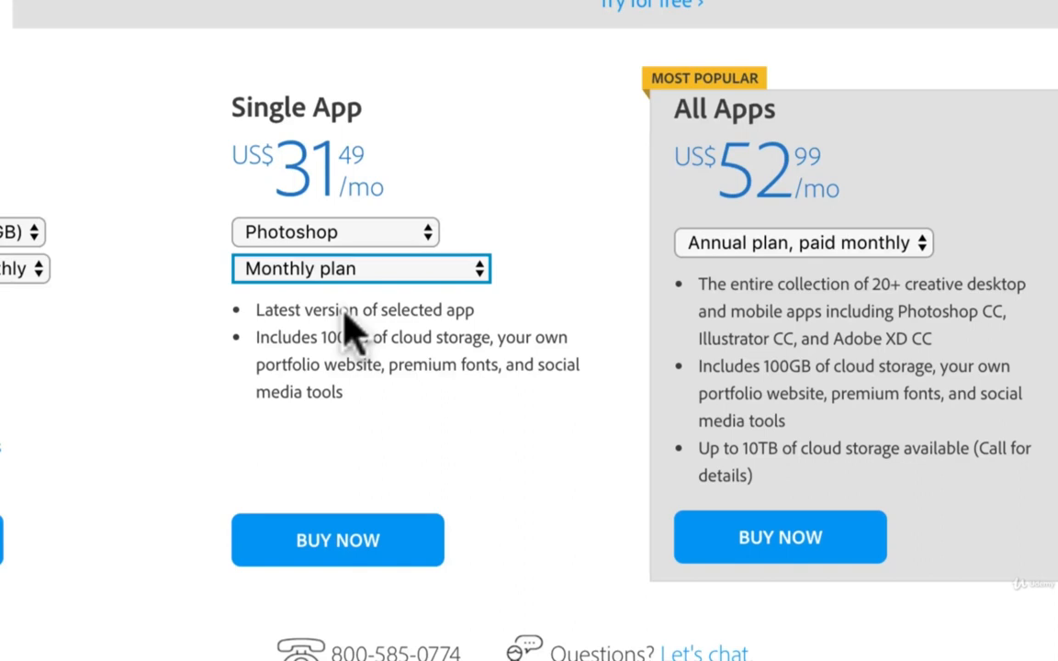
{"action": "left_click", "coordinate": [360, 268]}
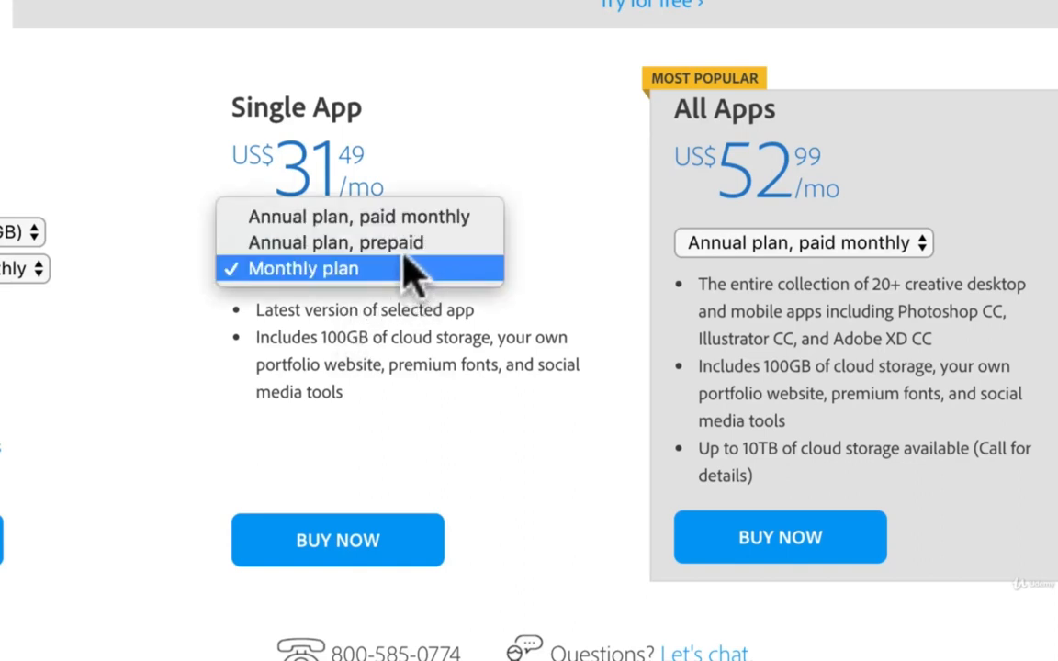
{"action": "left_click", "coordinate": [334, 242]}
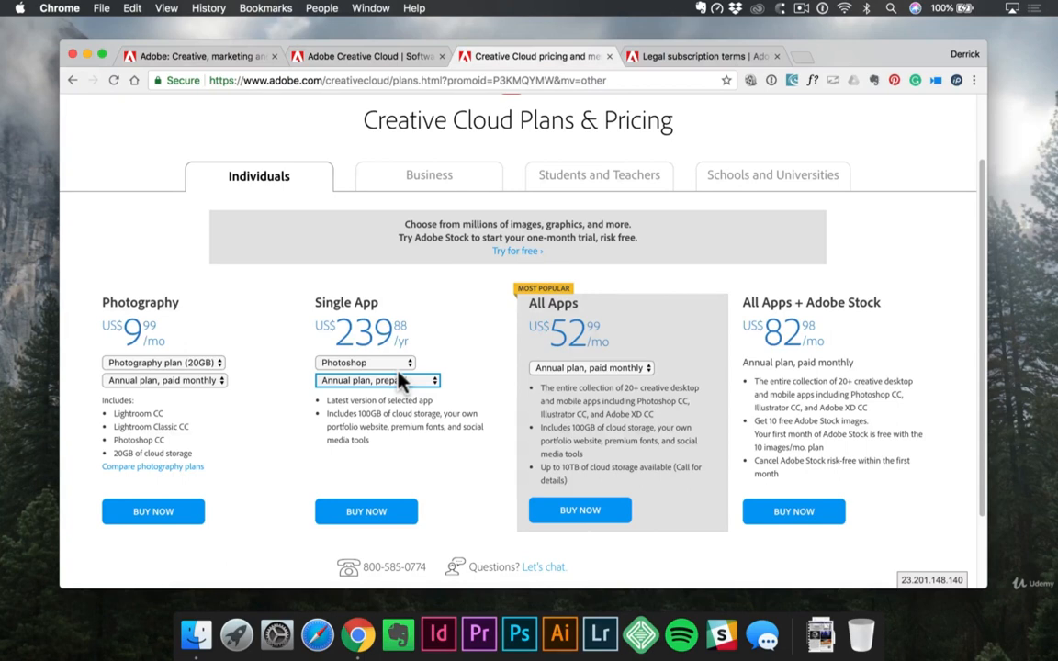
Select the Photography plan (1TB) option at US$19.99/mo, rechecking billing options.
{"action": "left_click", "coordinate": [164, 362]}
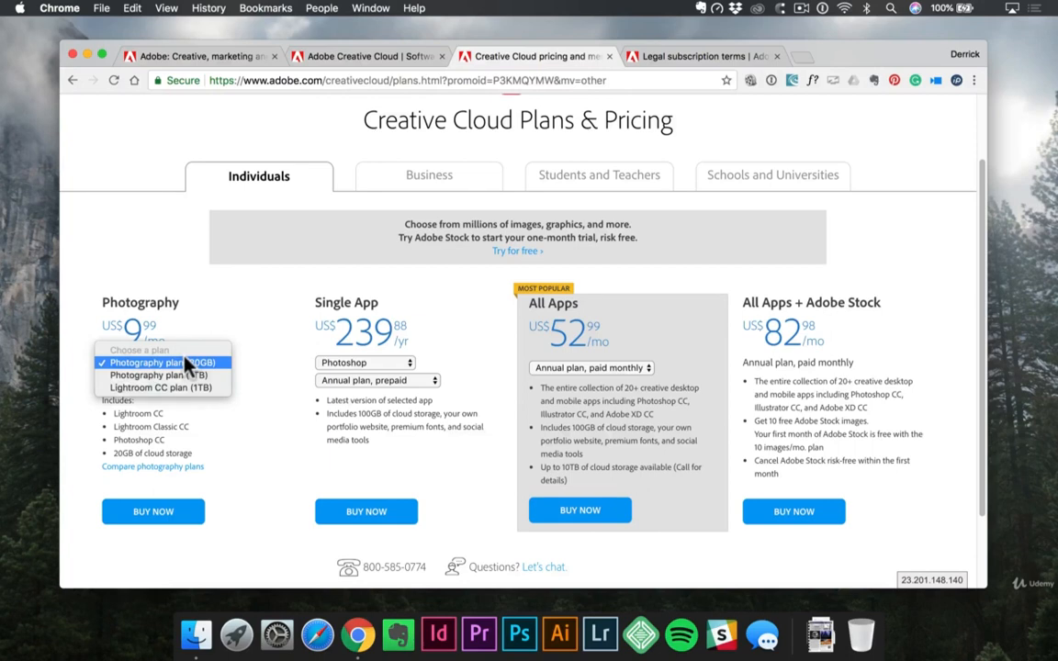
{"action": "left_click", "coordinate": [161, 362]}
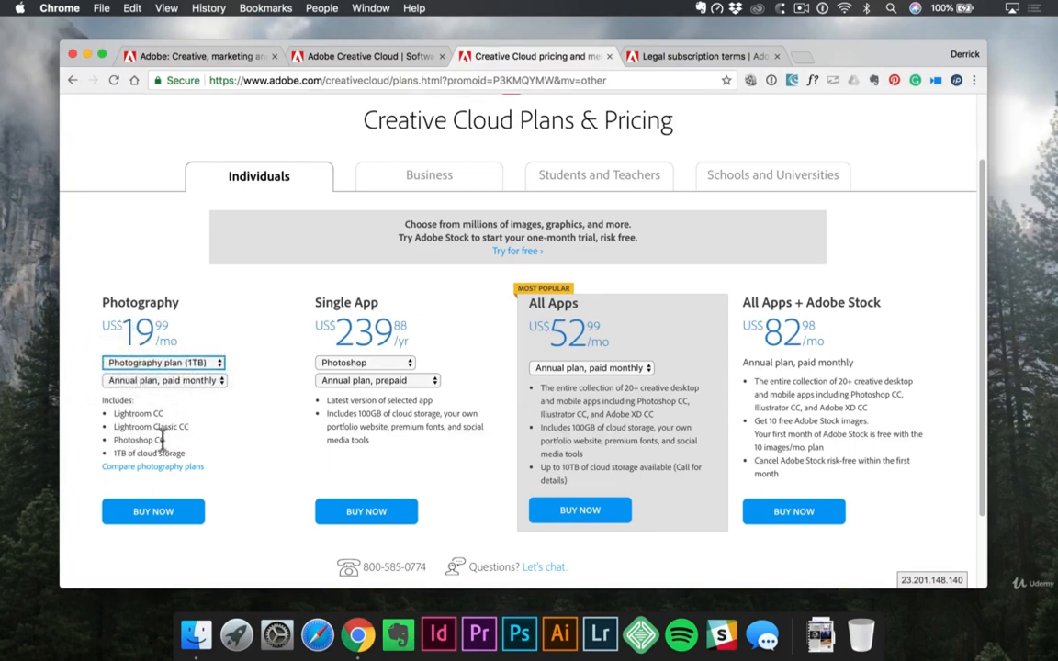
{"action": "double_click", "coordinate": [138, 438]}
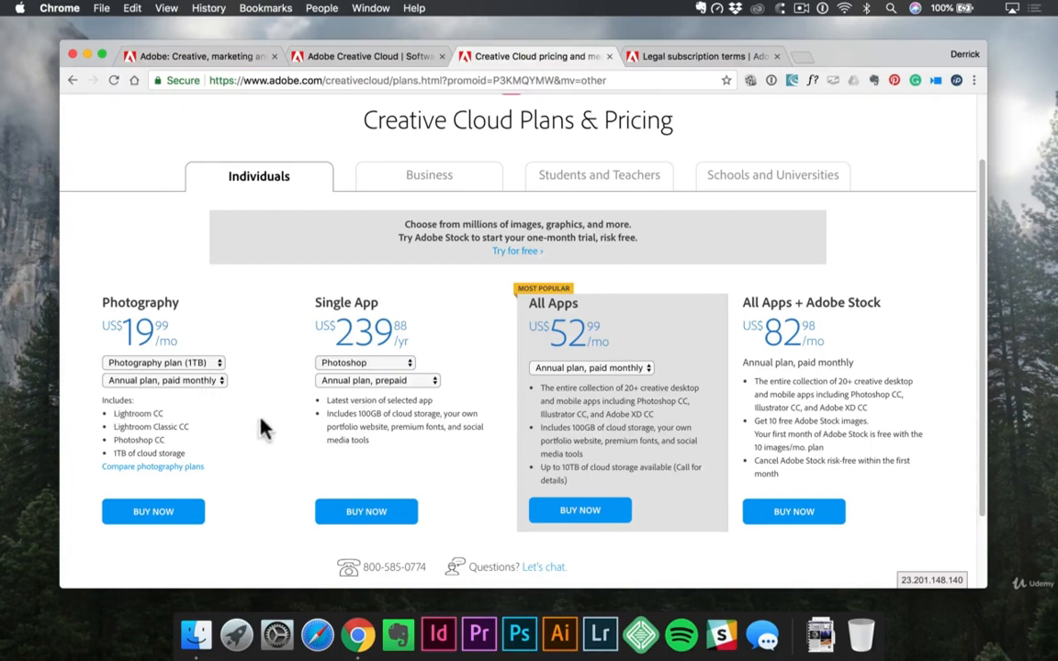
{"action": "left_click", "coordinate": [163, 380]}
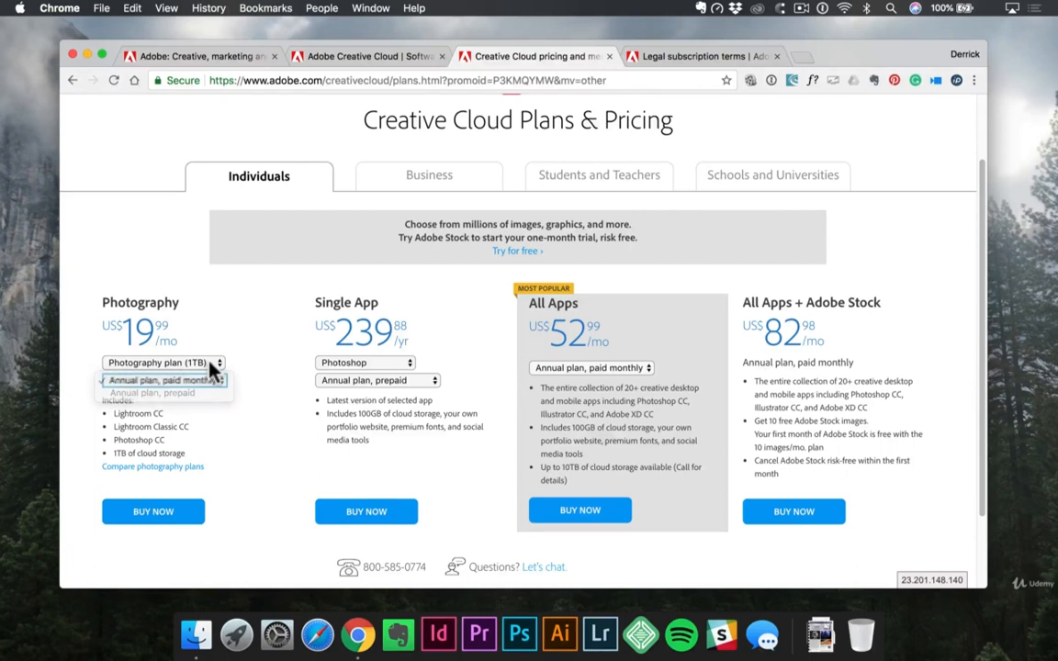
{"action": "left_click", "coordinate": [163, 362]}
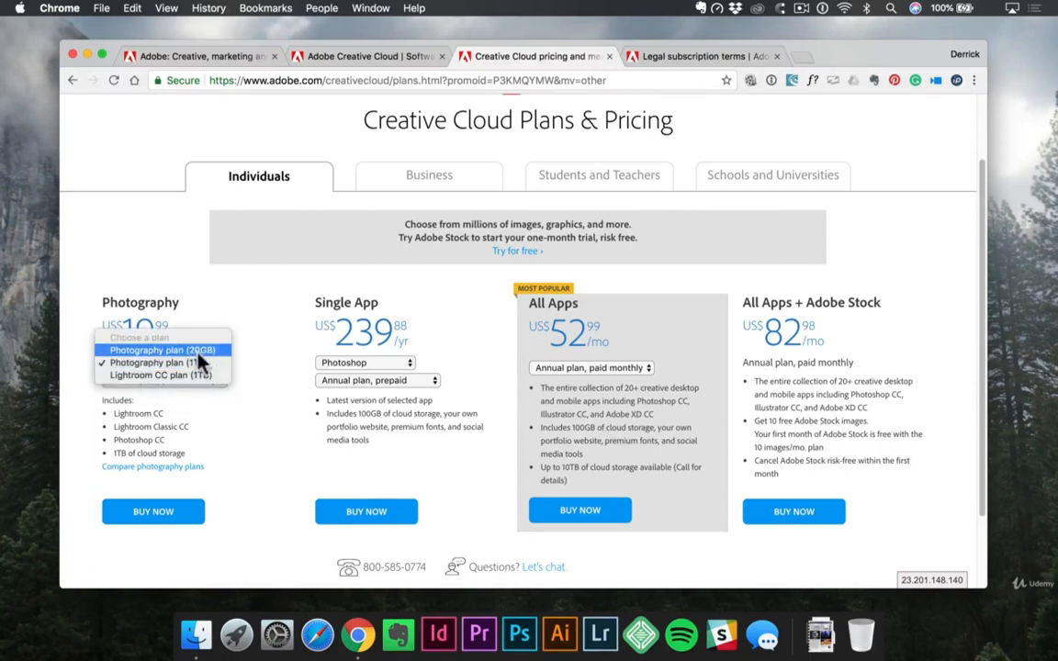
{"action": "mouse_move", "coordinate": [163, 375]}
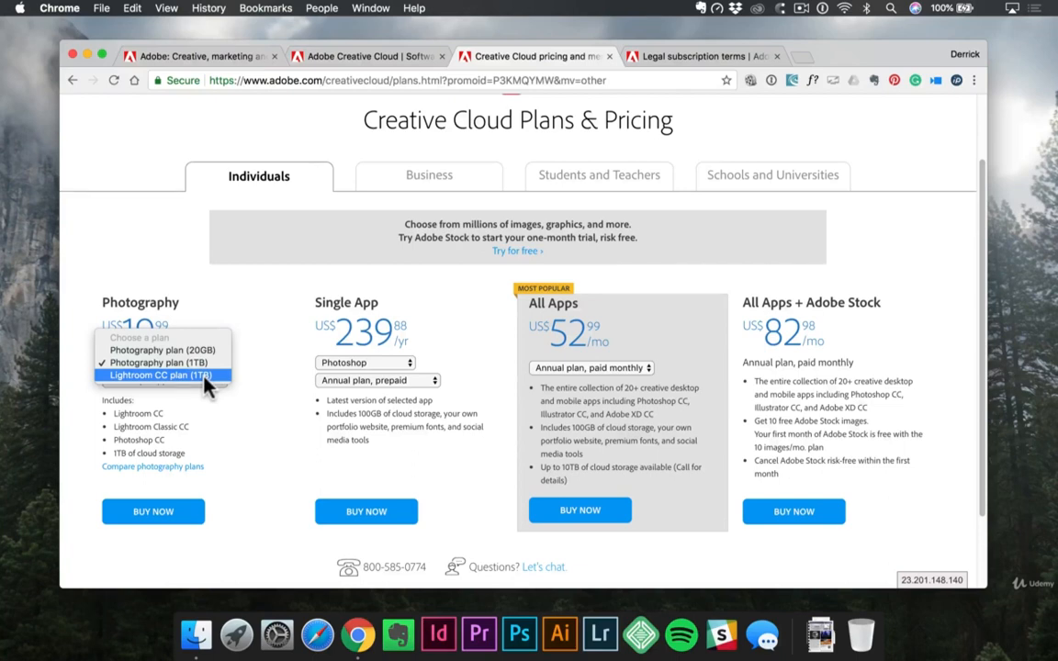
{"action": "left_click", "coordinate": [161, 362]}
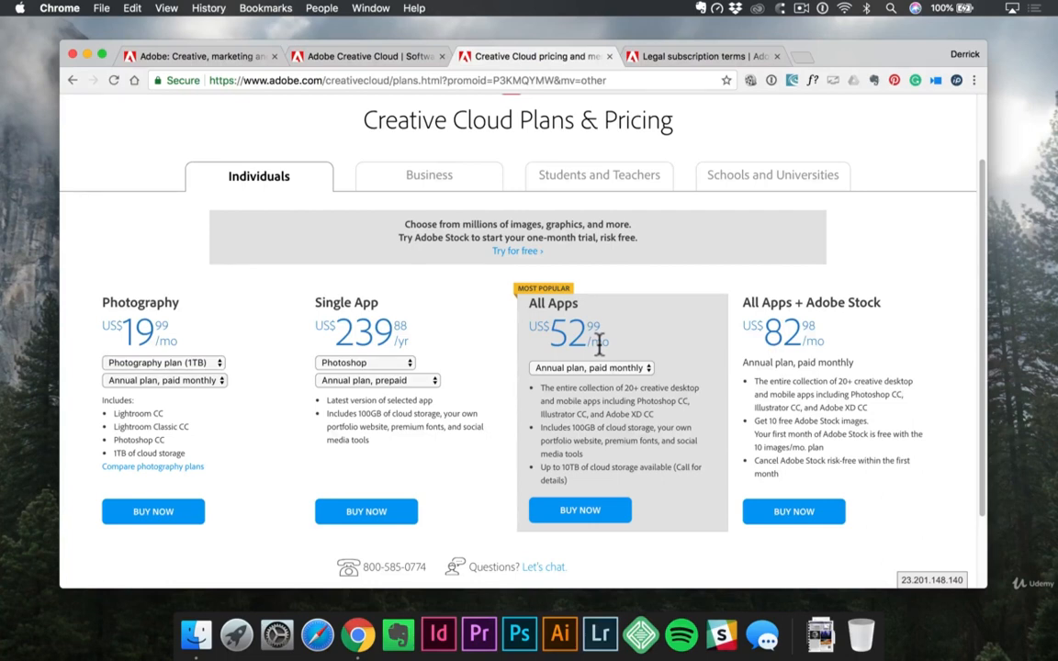
{"action": "mouse_move", "coordinate": [637, 343]}
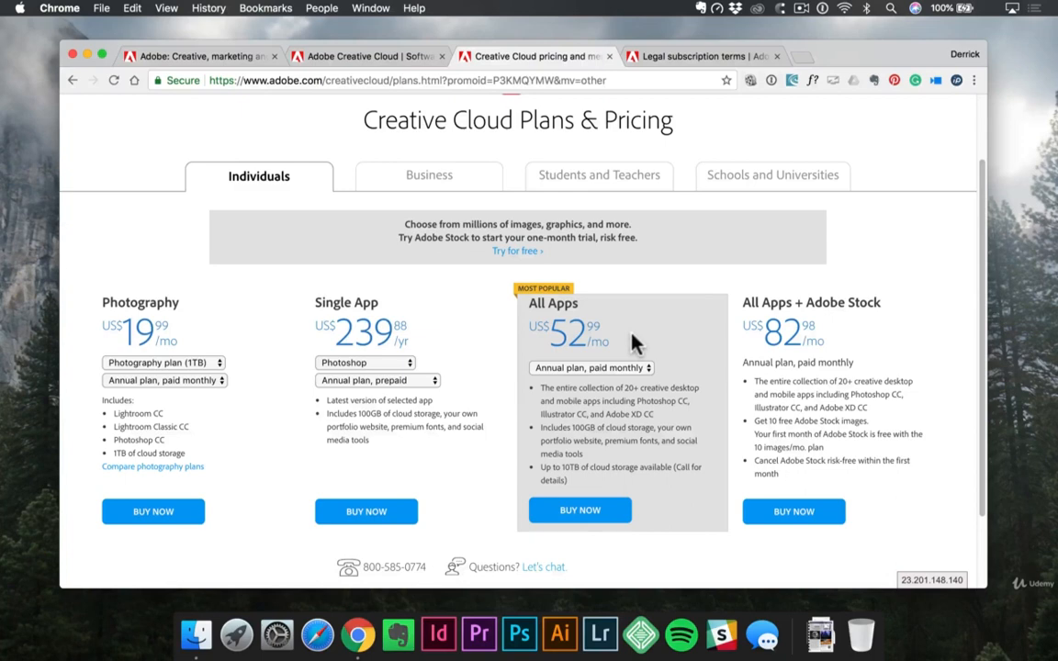
{"action": "mouse_move", "coordinate": [673, 324]}
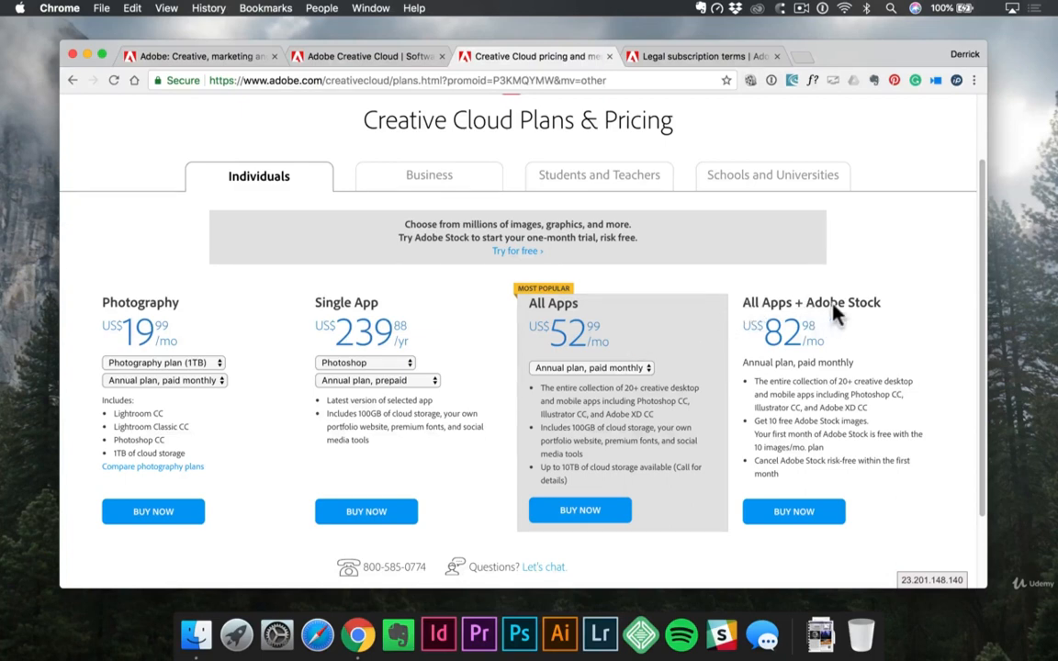
{"action": "mouse_move", "coordinate": [826, 357]}
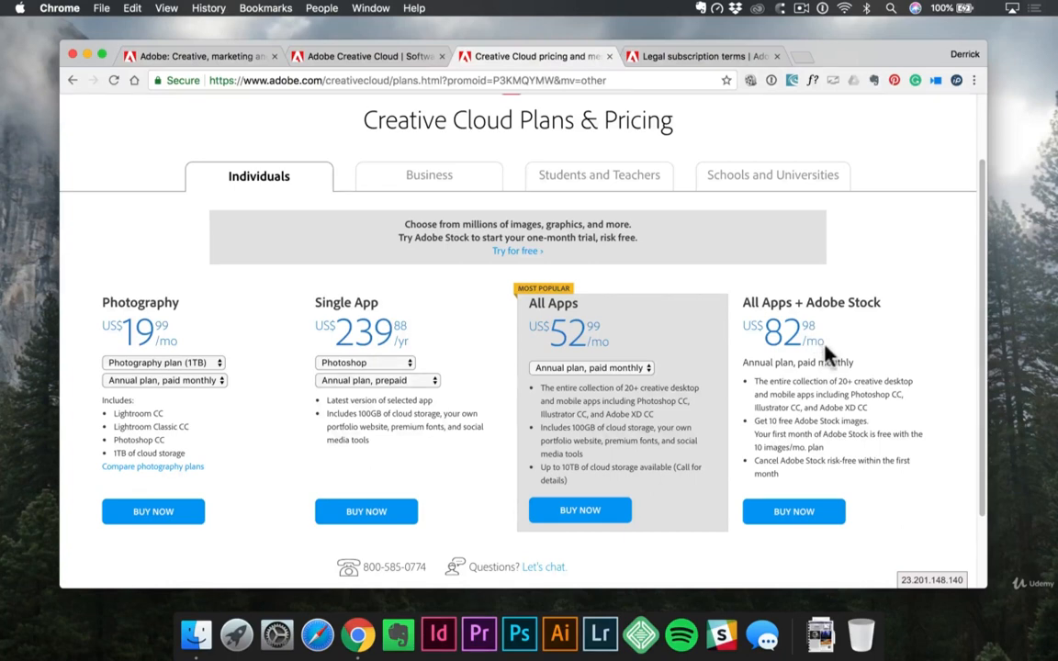
Keep the All Apps plan on annual billing, paid monthly.
{"action": "left_click", "coordinate": [590, 367]}
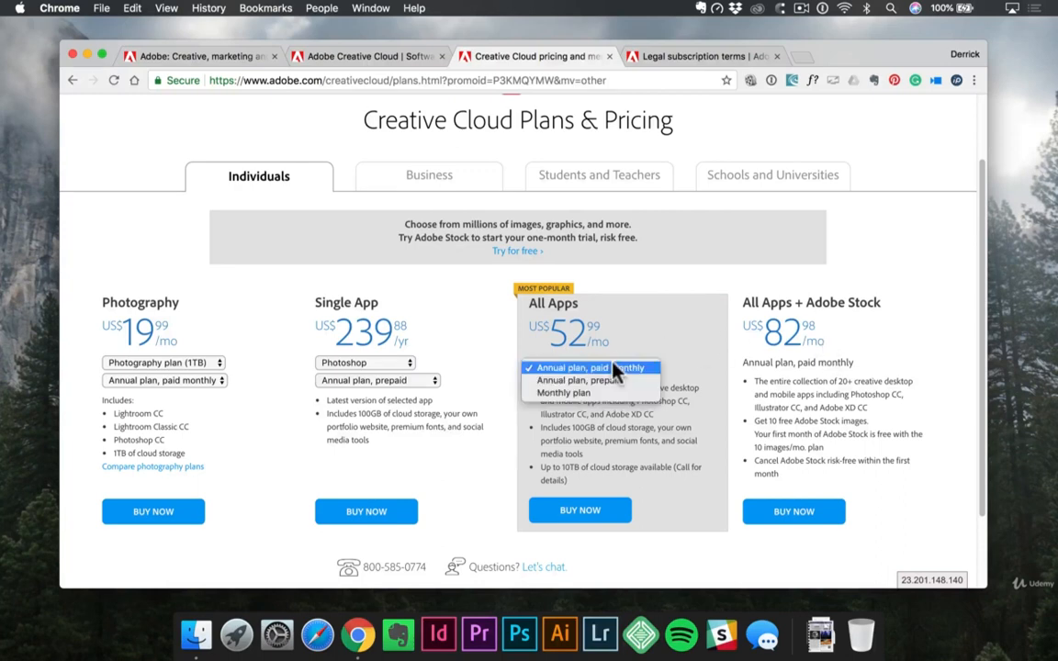
{"action": "left_click", "coordinate": [590, 367]}
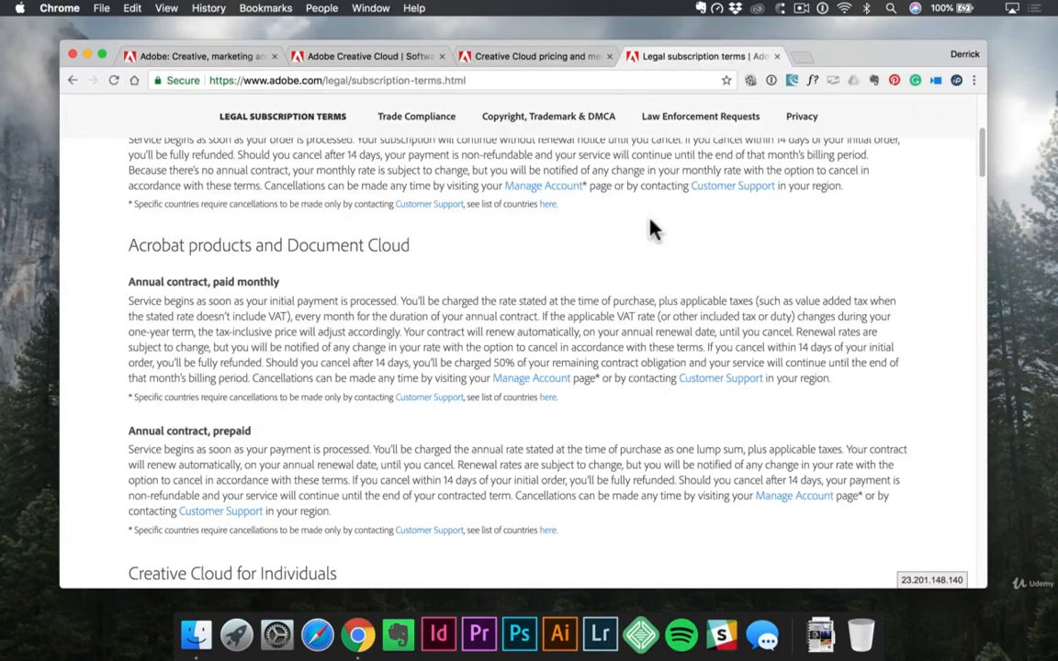
Read the subscription terms, highlighting the 14-day and 50% cancellation charges.
{"action": "scroll", "scroll_direction": "down", "scroll_amount": 3}
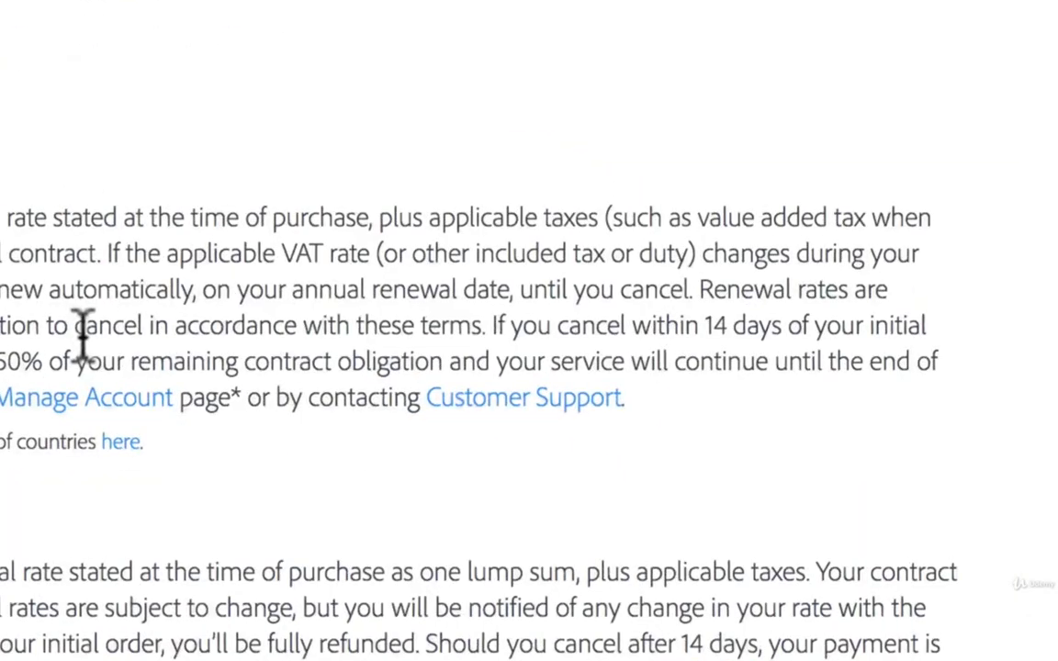
{"action": "mouse_move", "coordinate": [680, 332]}
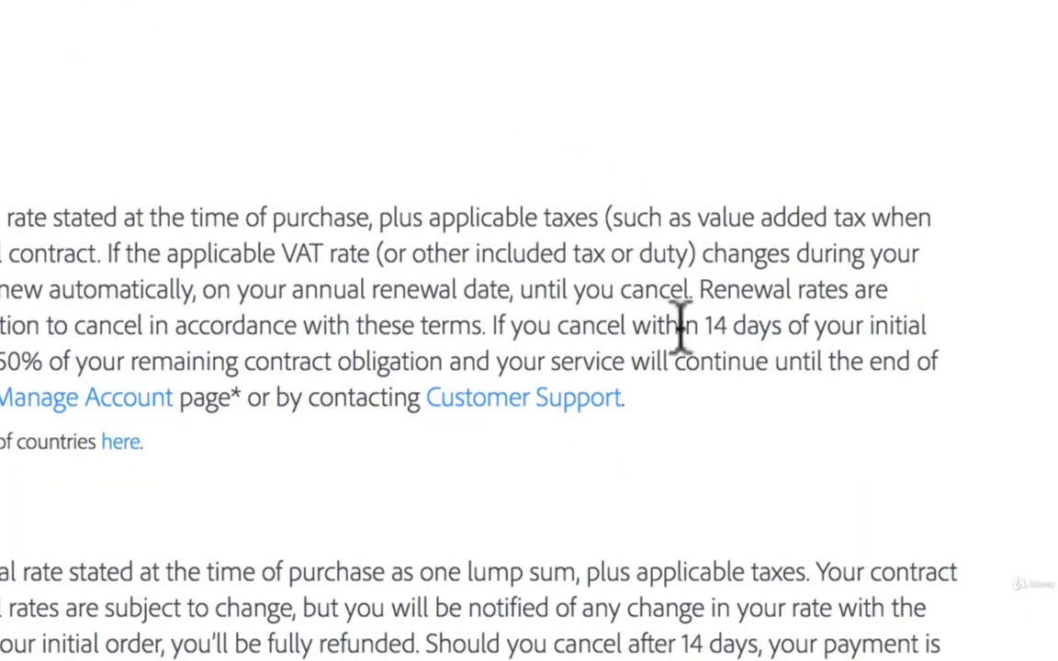
{"action": "left_click_drag", "start_coordinate": [557, 325], "coordinate": [779, 325]}
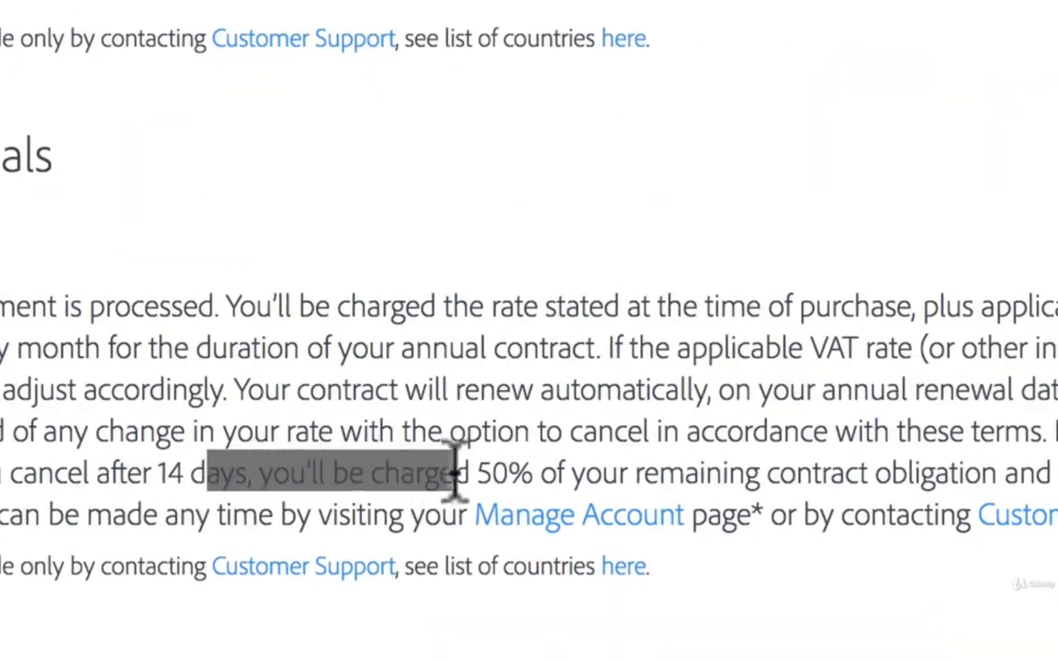
{"action": "left_click_drag", "start_coordinate": [450, 472], "coordinate": [923, 473]}
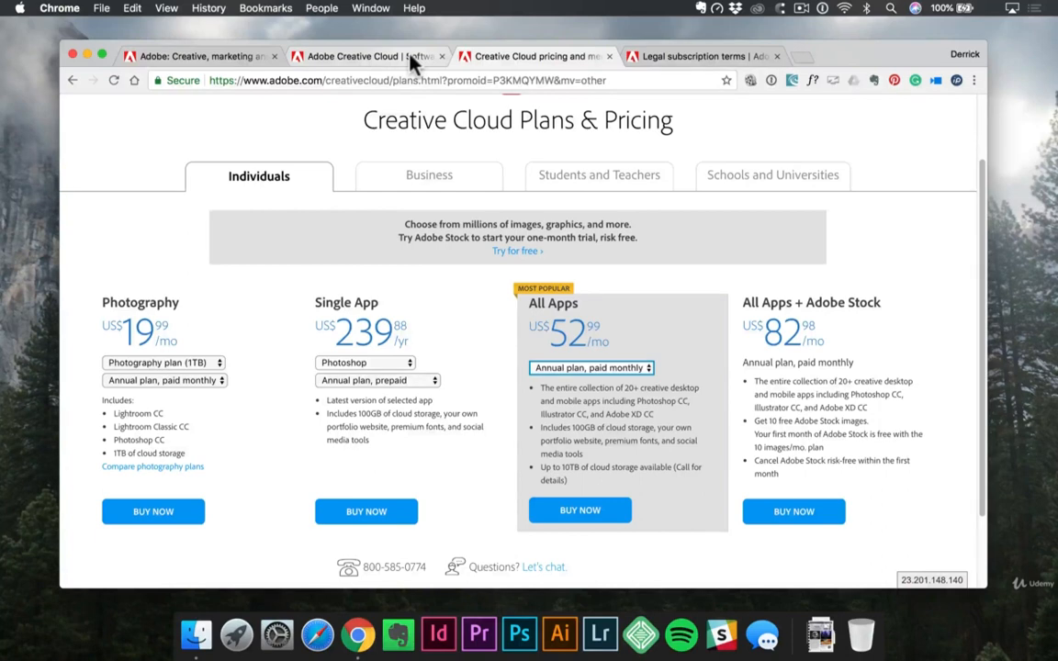
{"action": "mouse_move", "coordinate": [691, 318]}
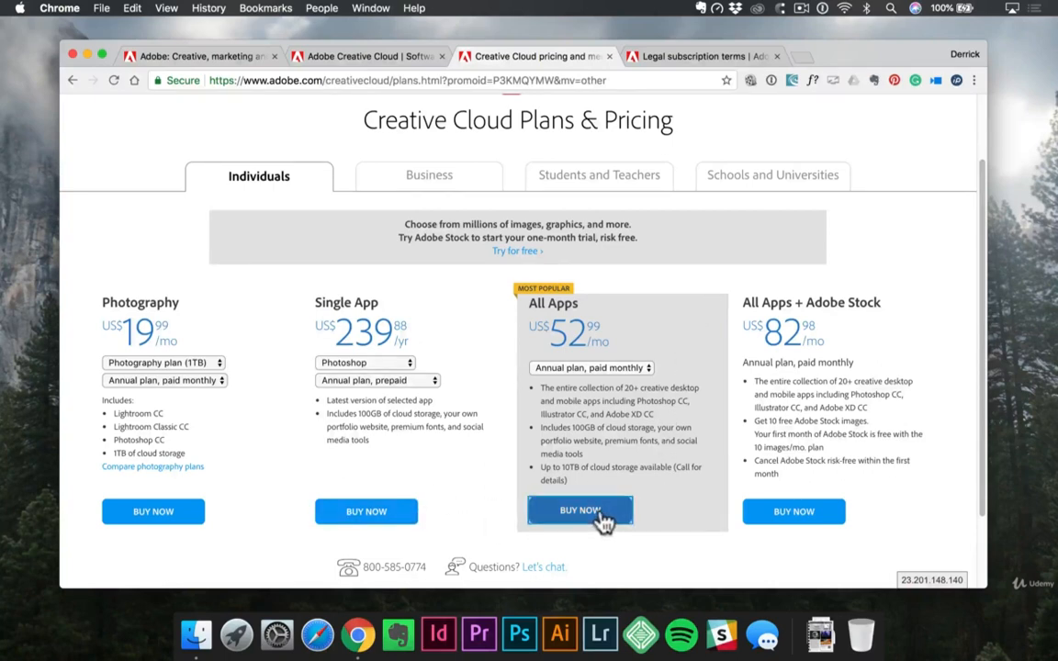
Choose BUY NOW on the All Apps plan to reach Adobe Checkout.
{"action": "left_click", "coordinate": [579, 510]}
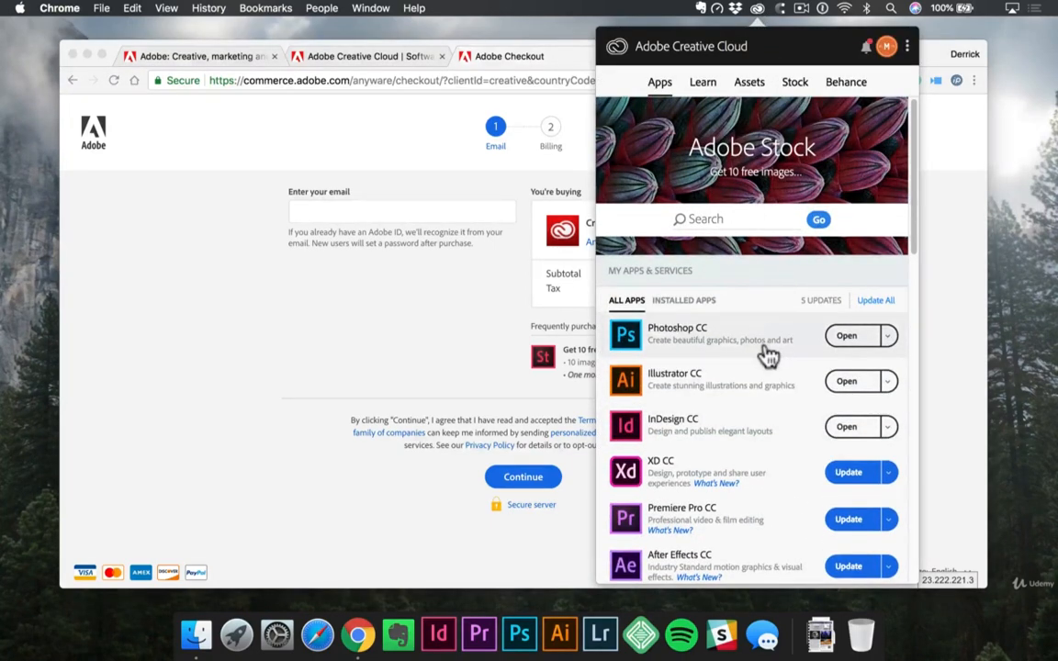
Scroll the Apps list and queue the Premiere Pro CC update behind XD CC.
{"action": "scroll", "scroll_direction": "down", "scroll_amount": 3}
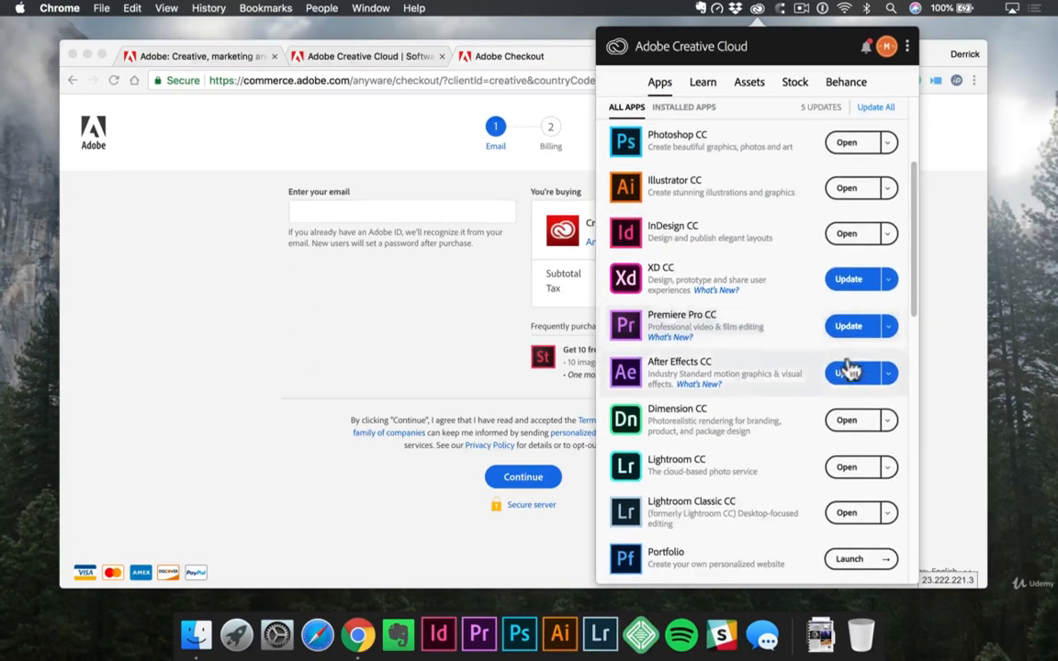
{"action": "mouse_move", "coordinate": [863, 347]}
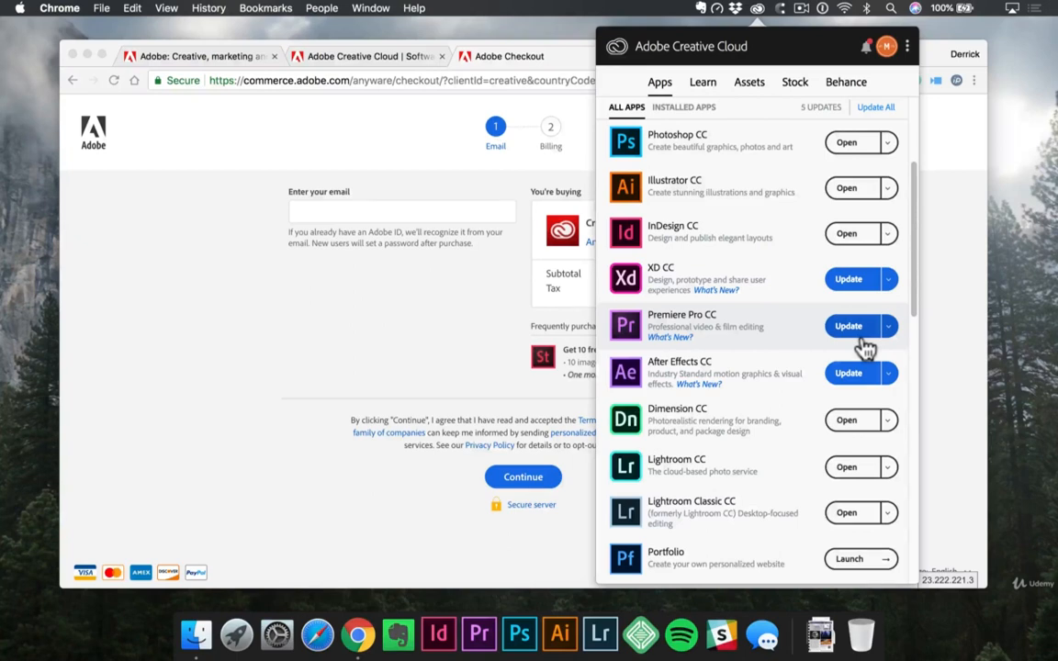
{"action": "mouse_move", "coordinate": [861, 342]}
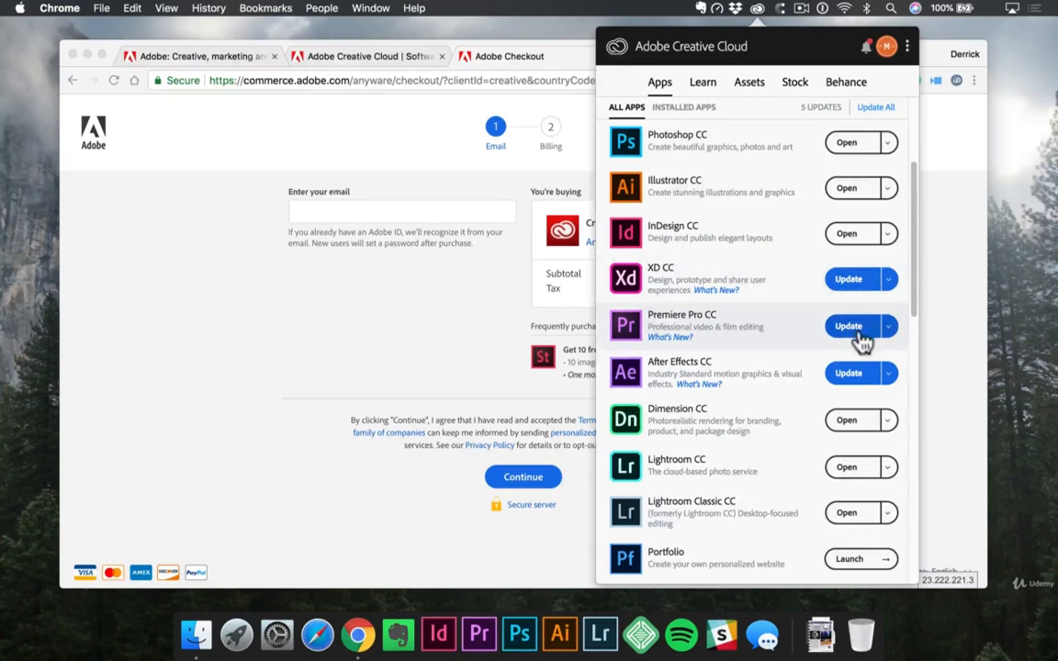
{"action": "left_click", "coordinate": [847, 278]}
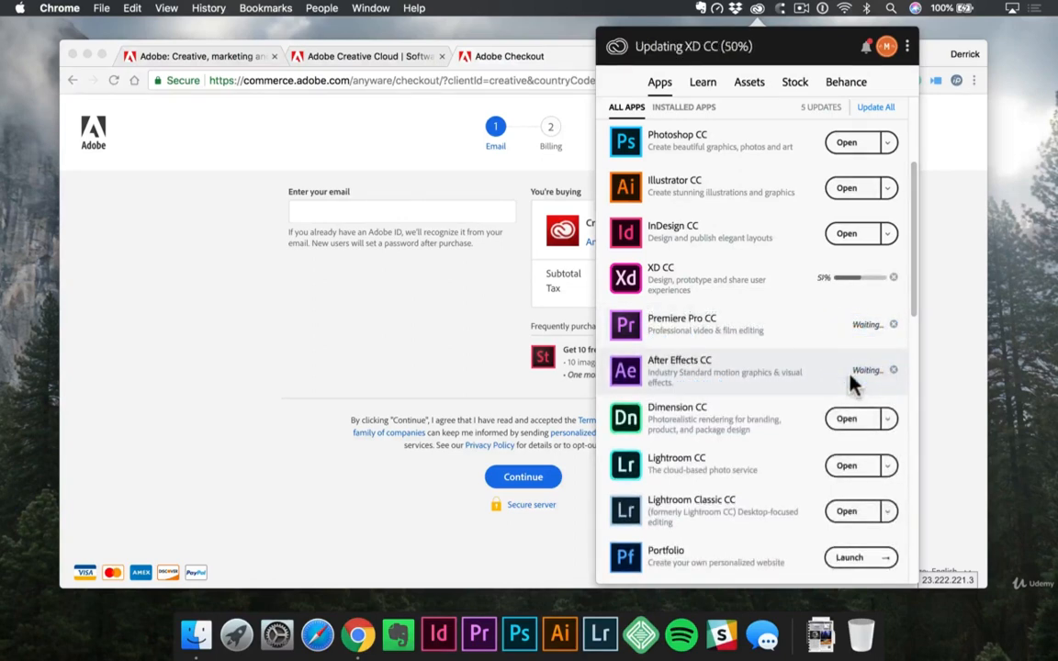
Browse the Learn and Assets tabs, ending on the Adobe Stock tab.
{"action": "left_click", "coordinate": [702, 82]}
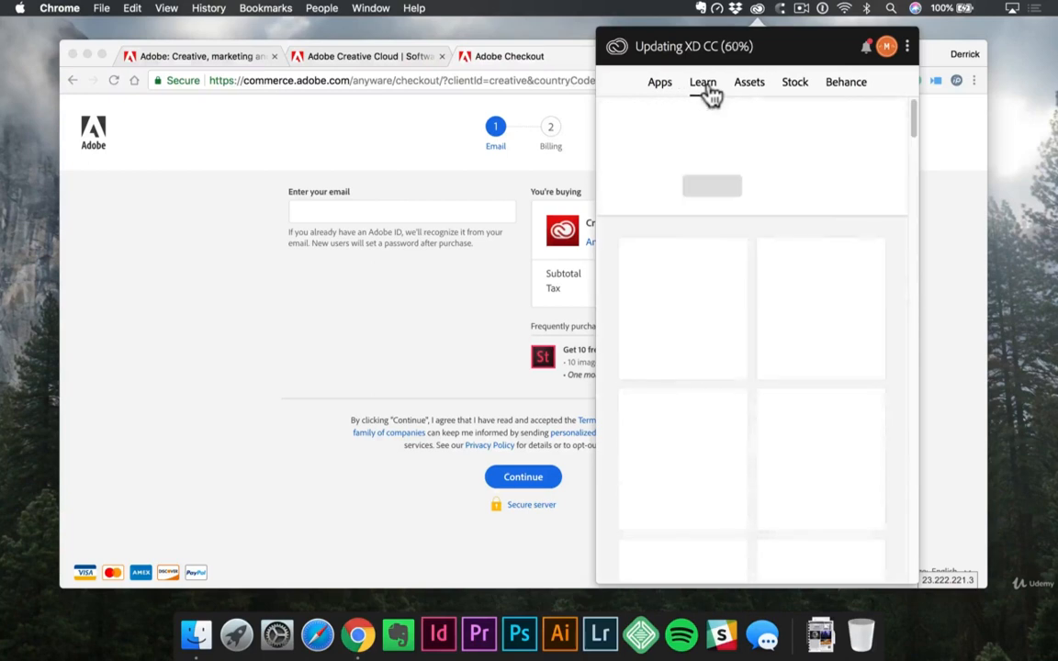
{"action": "left_click", "coordinate": [703, 82]}
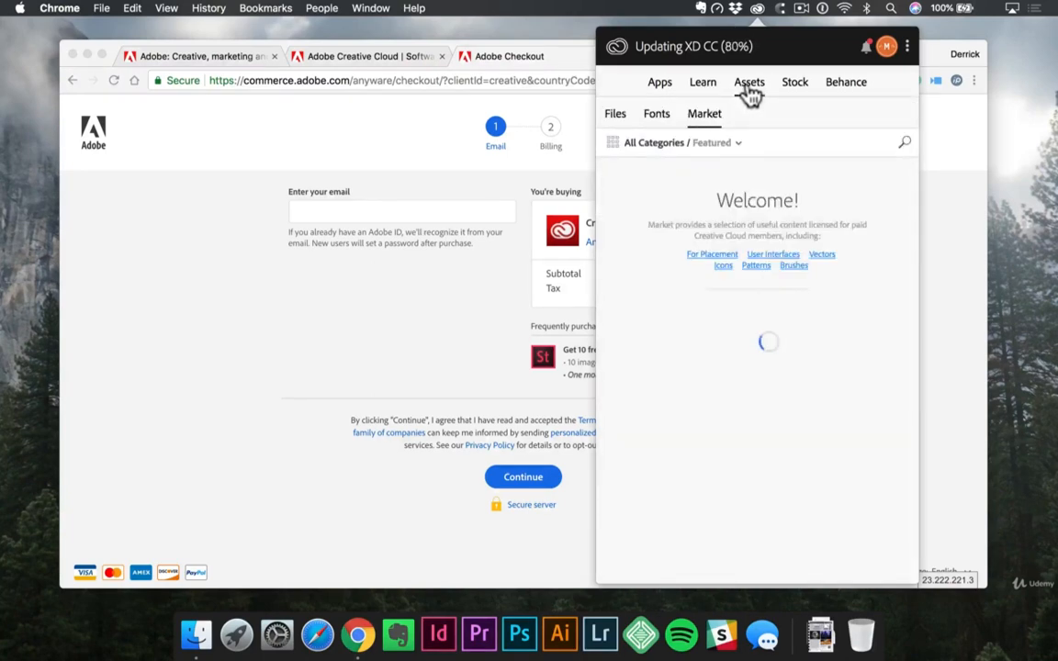
{"action": "left_click", "coordinate": [794, 82]}
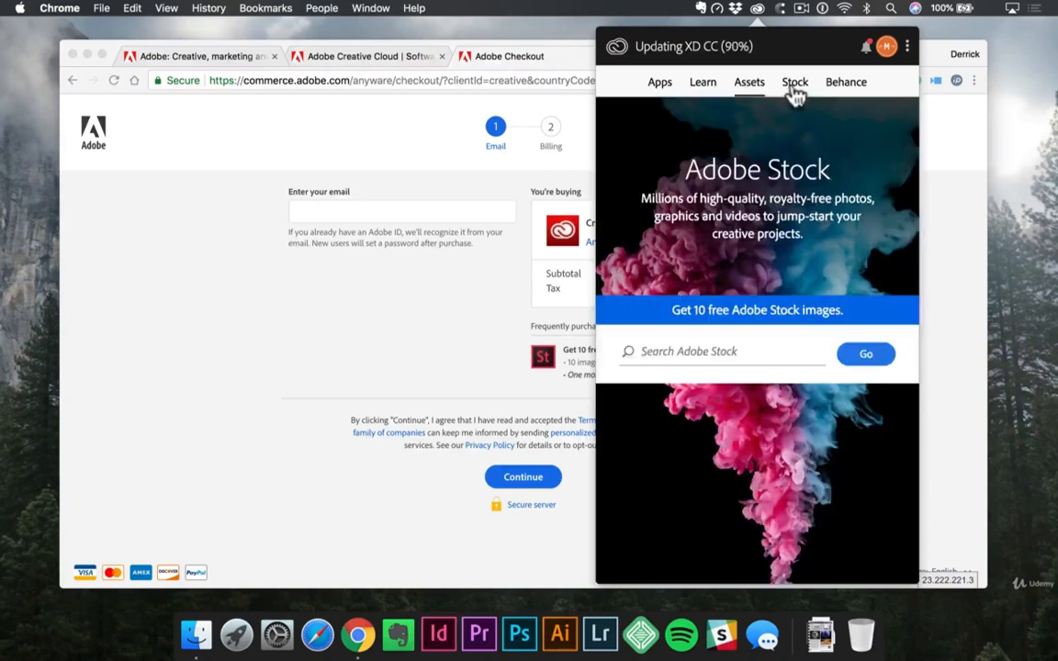